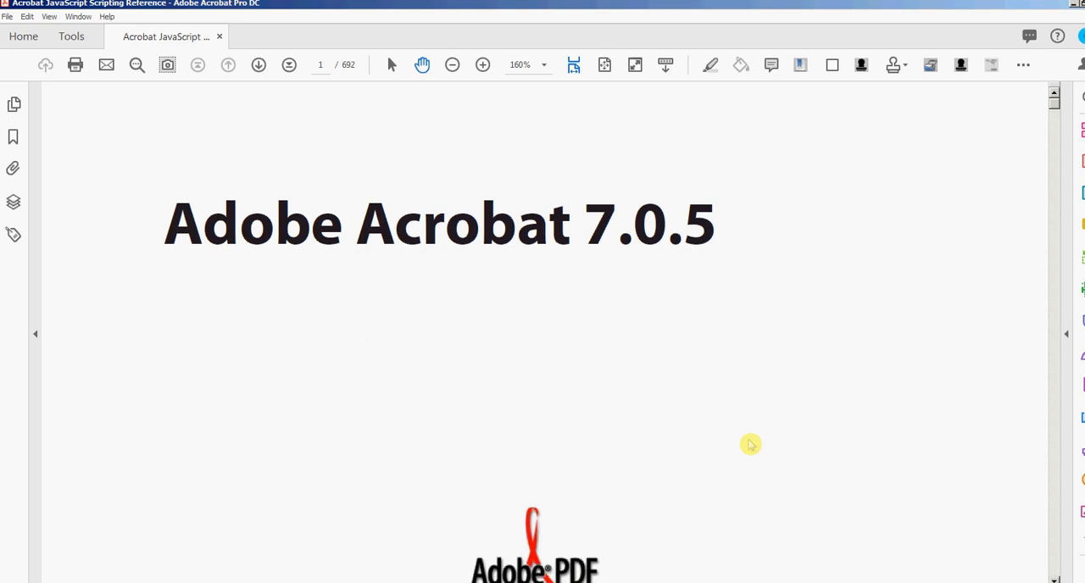
pyautogui.moveTo(634, 384)
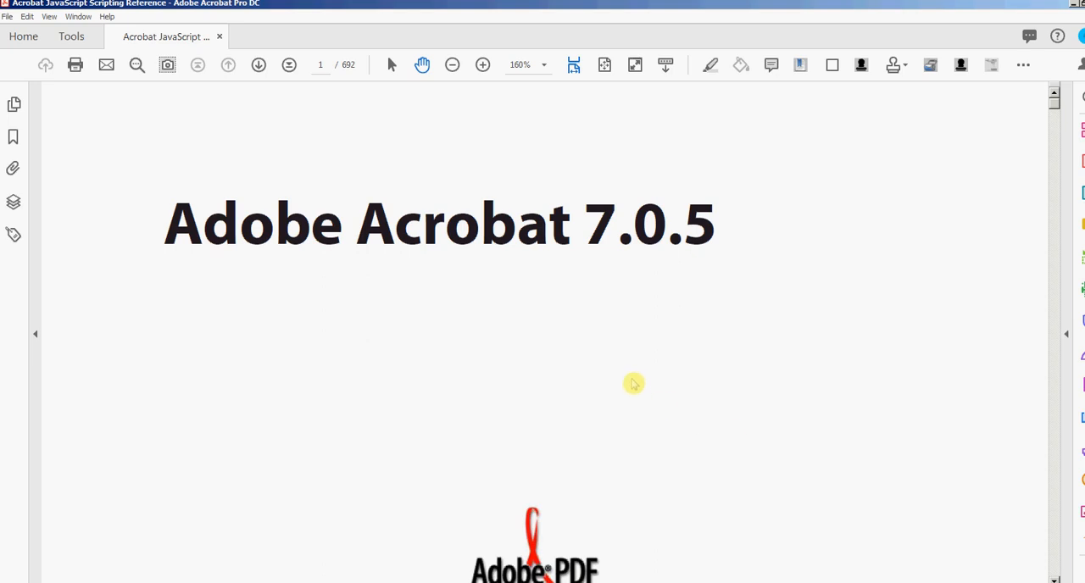
pyautogui.moveTo(567, 360)
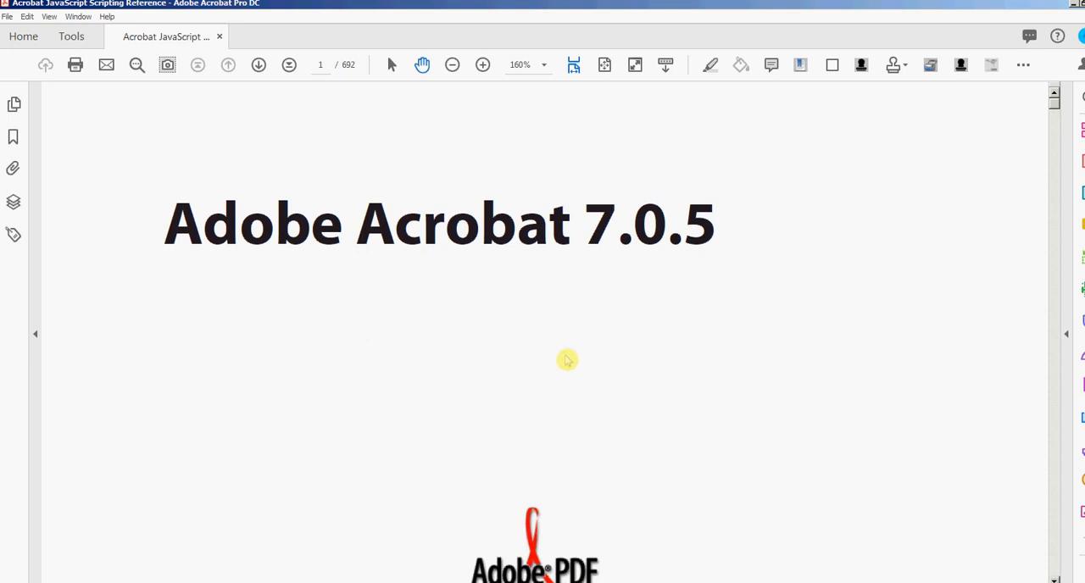
pyautogui.moveTo(563, 360)
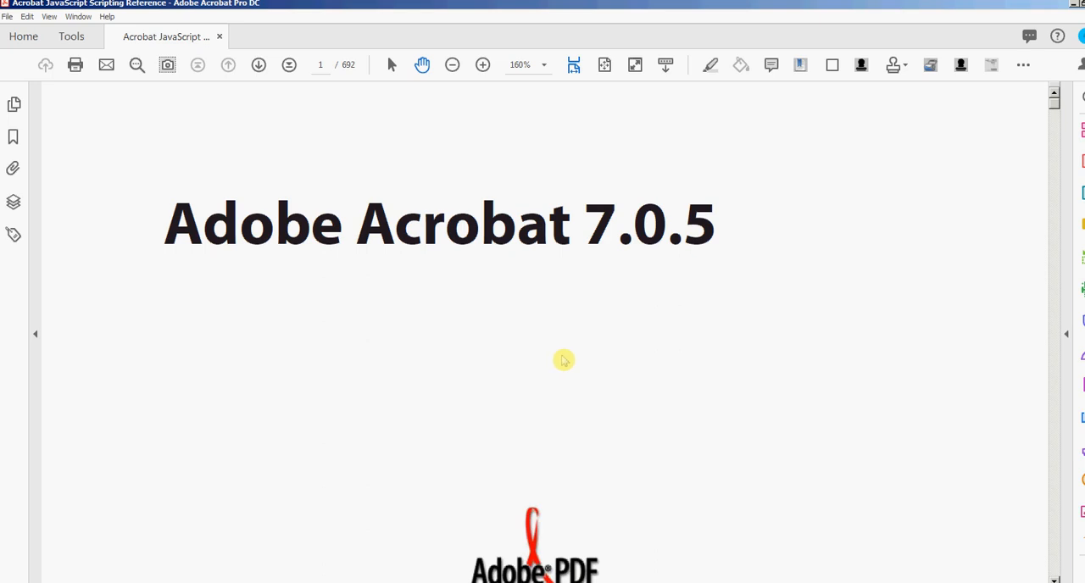
pyautogui.moveTo(517, 355)
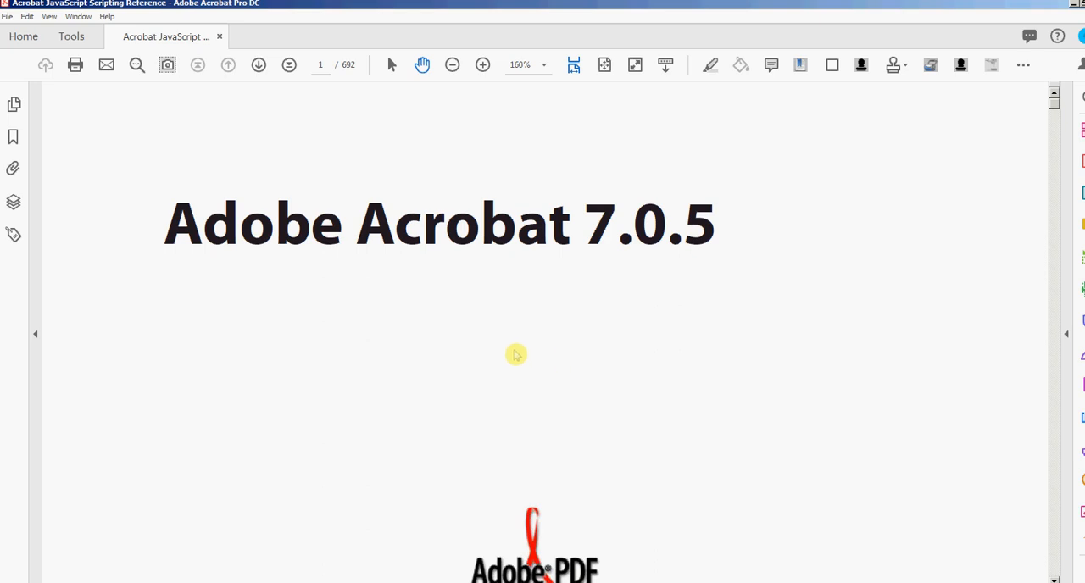
pyautogui.moveTo(509, 345)
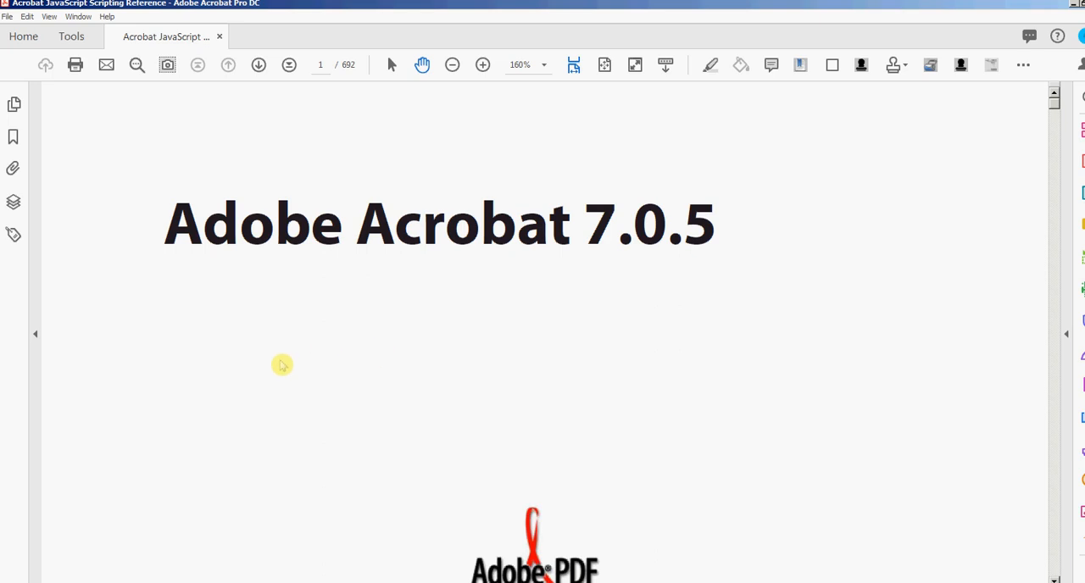
pyautogui.moveTo(244, 214)
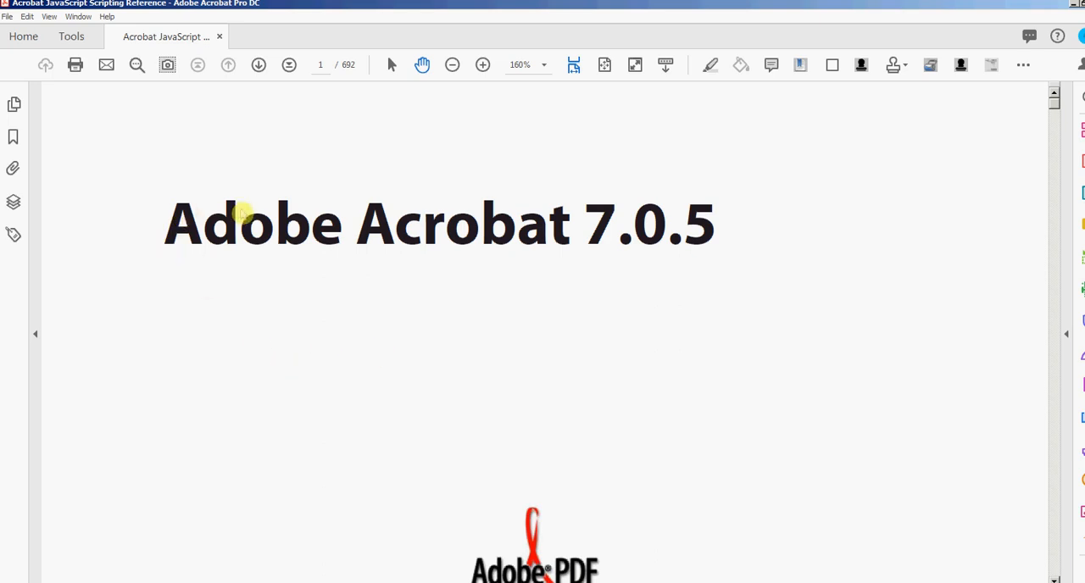
pyautogui.moveTo(327, 140)
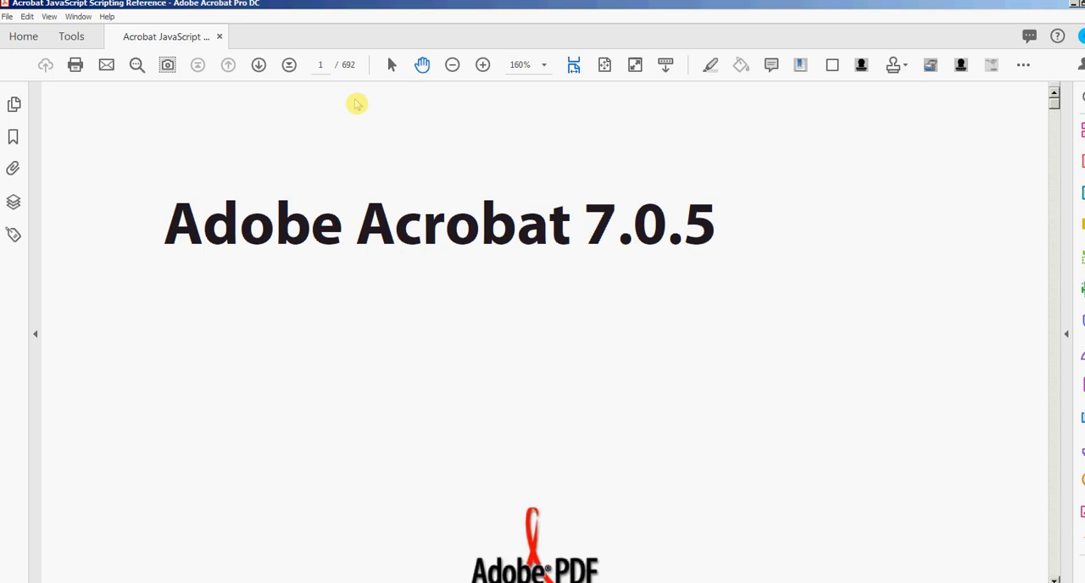
pyautogui.moveTo(84, 198)
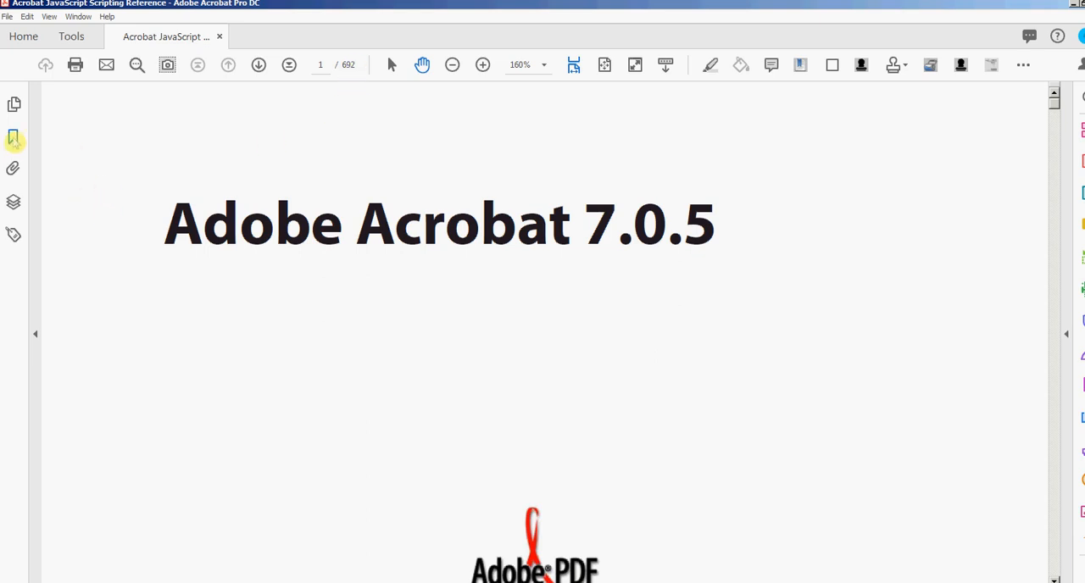
# Inspect the Annotation Object bookmarks, then list the PDF Automation Station tools
pyautogui.click(14, 136)
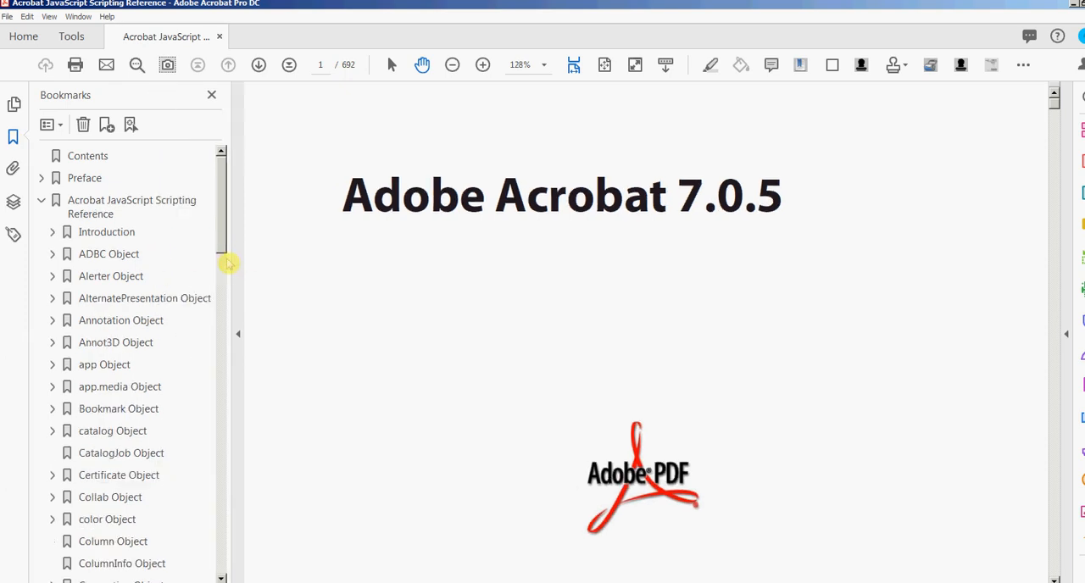
pyautogui.click(52, 320)
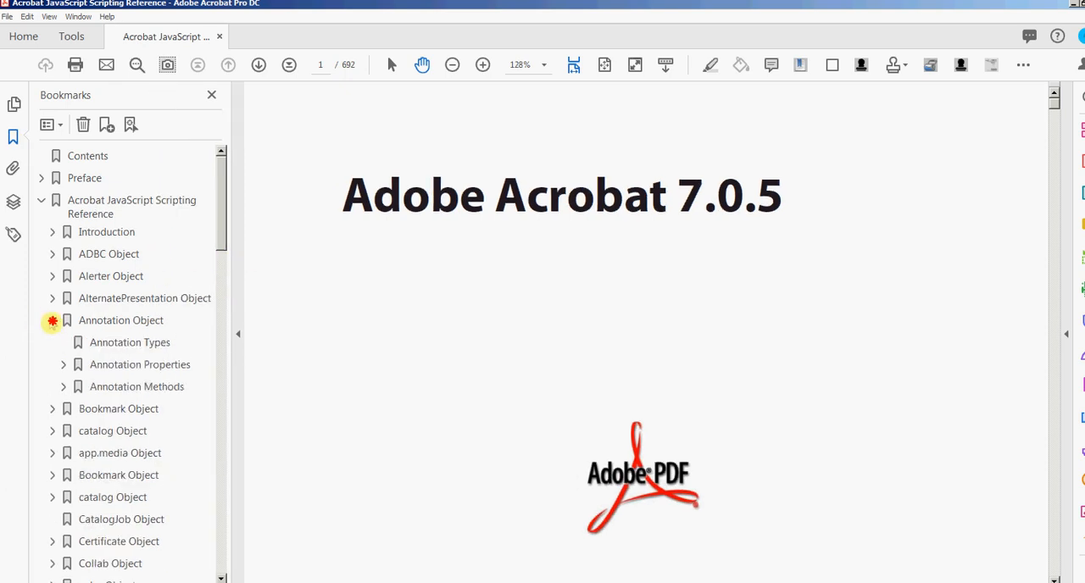
pyautogui.click(53, 319)
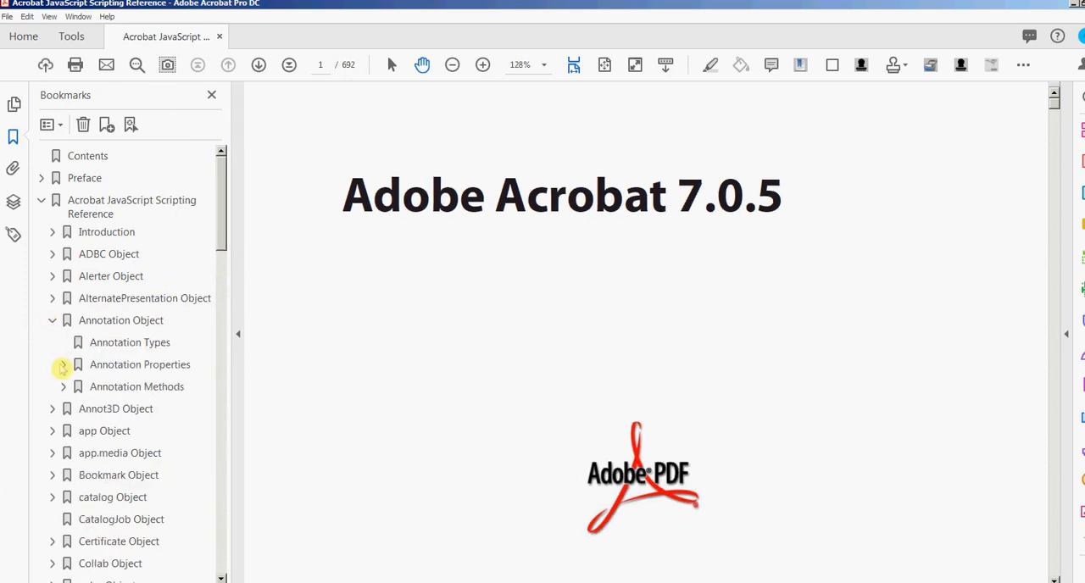
pyautogui.click(63, 364)
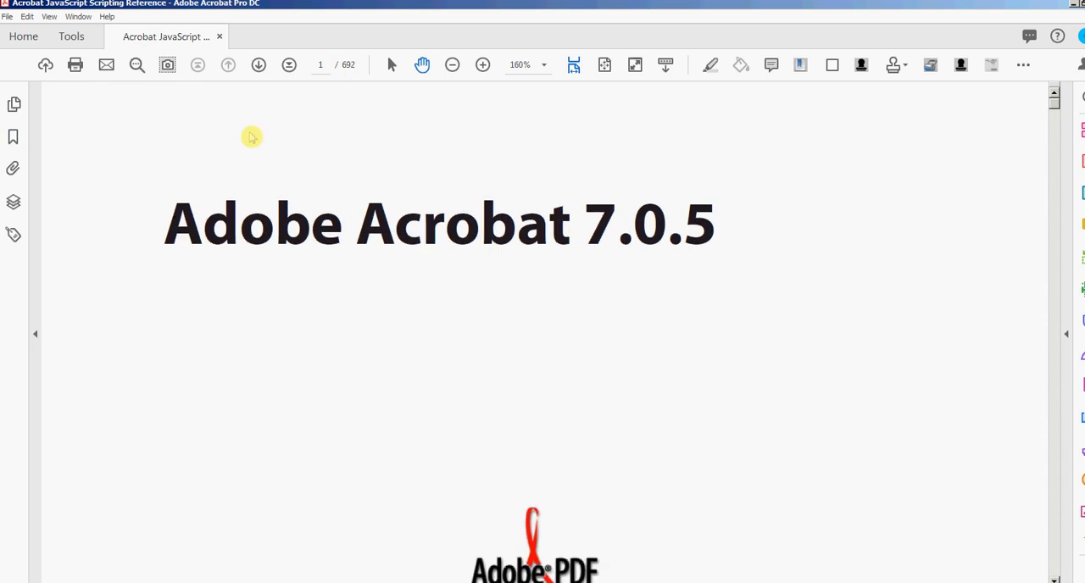
pyautogui.moveTo(528, 371)
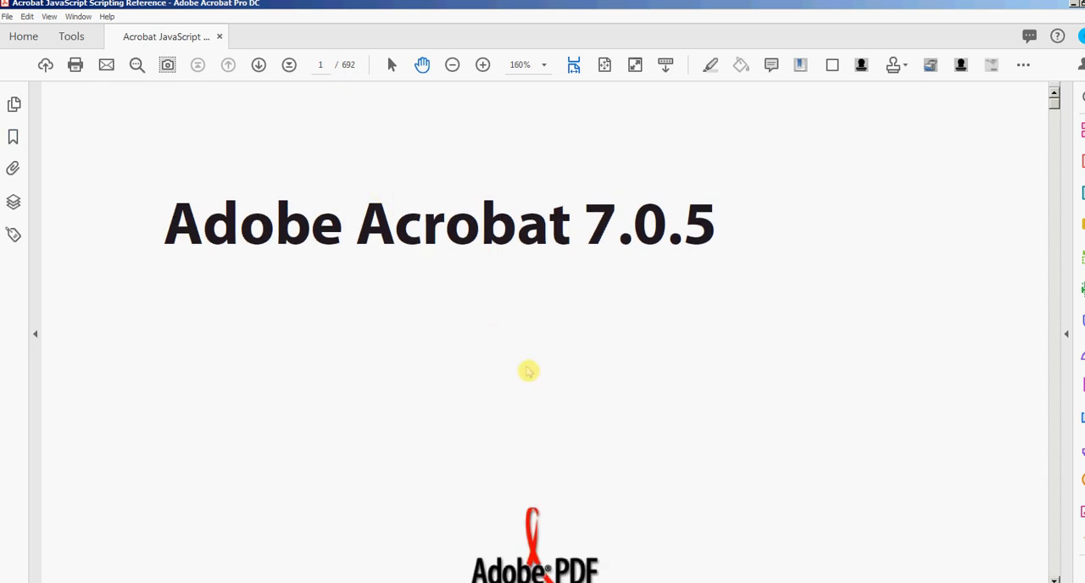
pyautogui.moveTo(519, 374)
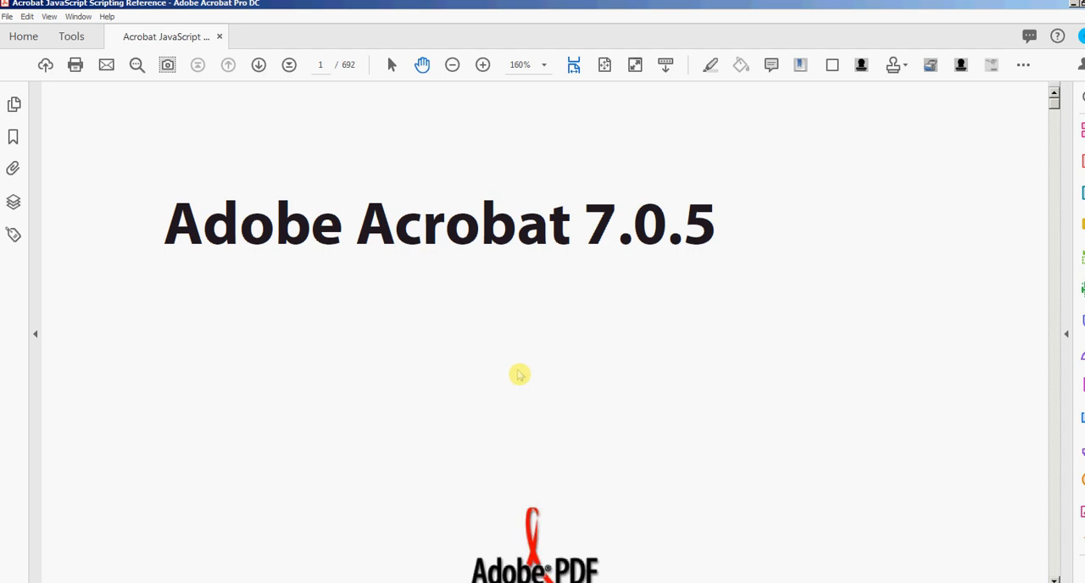
pyautogui.moveTo(505, 358)
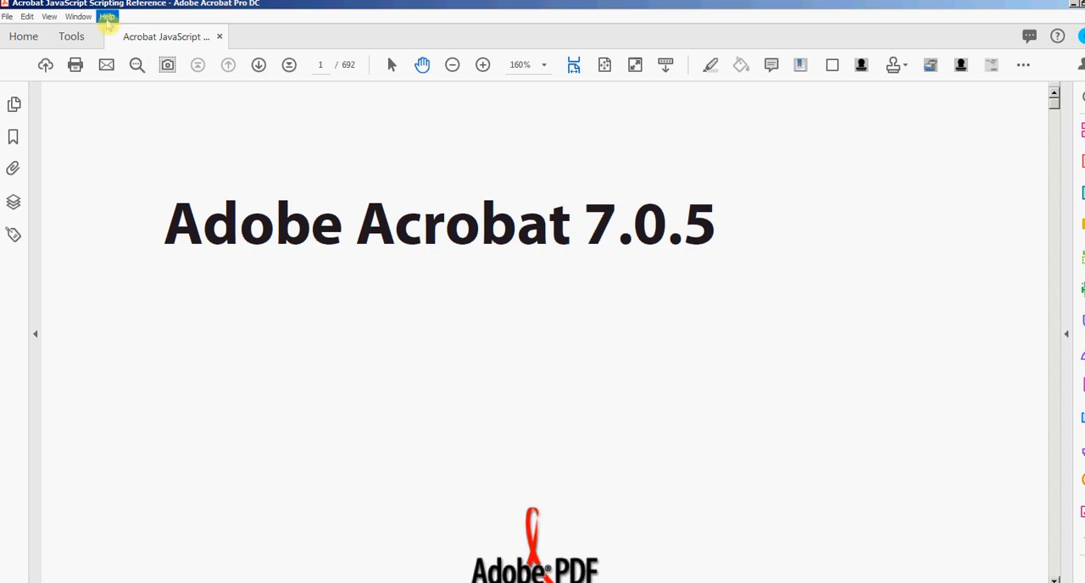
pyautogui.click(106, 17)
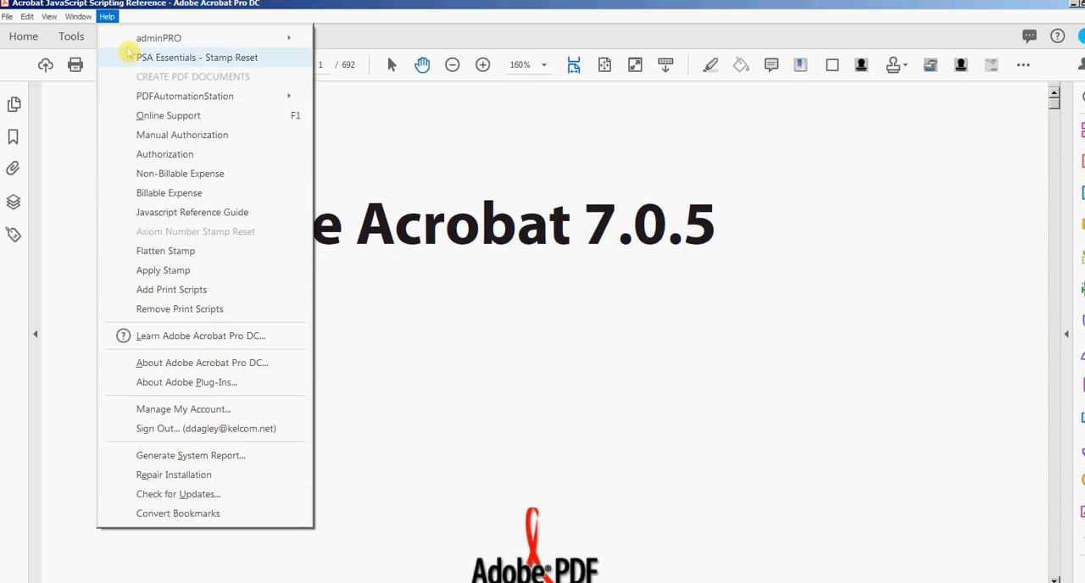
pyautogui.moveTo(185, 96)
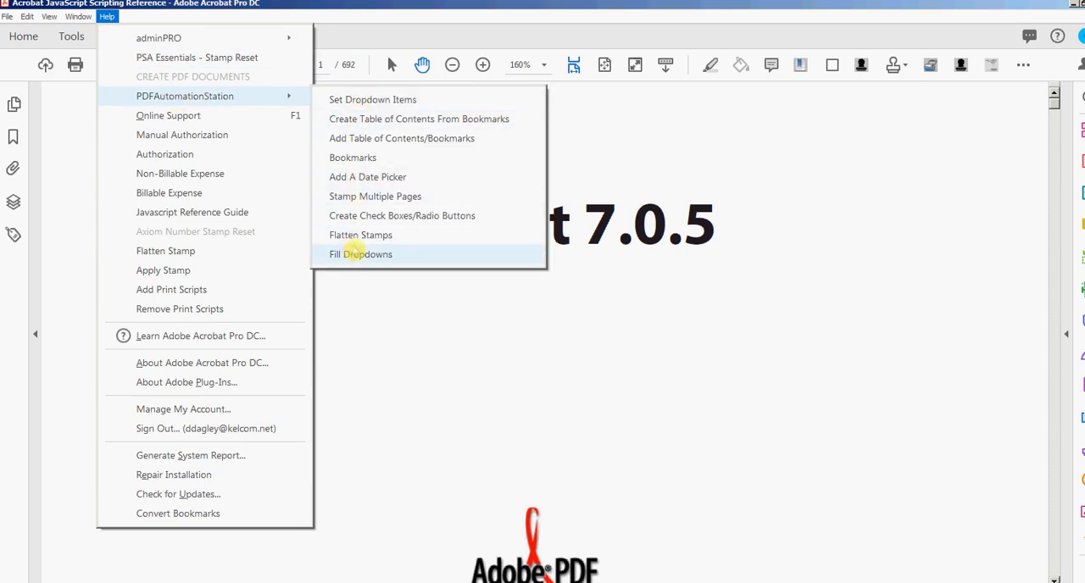
pyautogui.moveTo(372, 99)
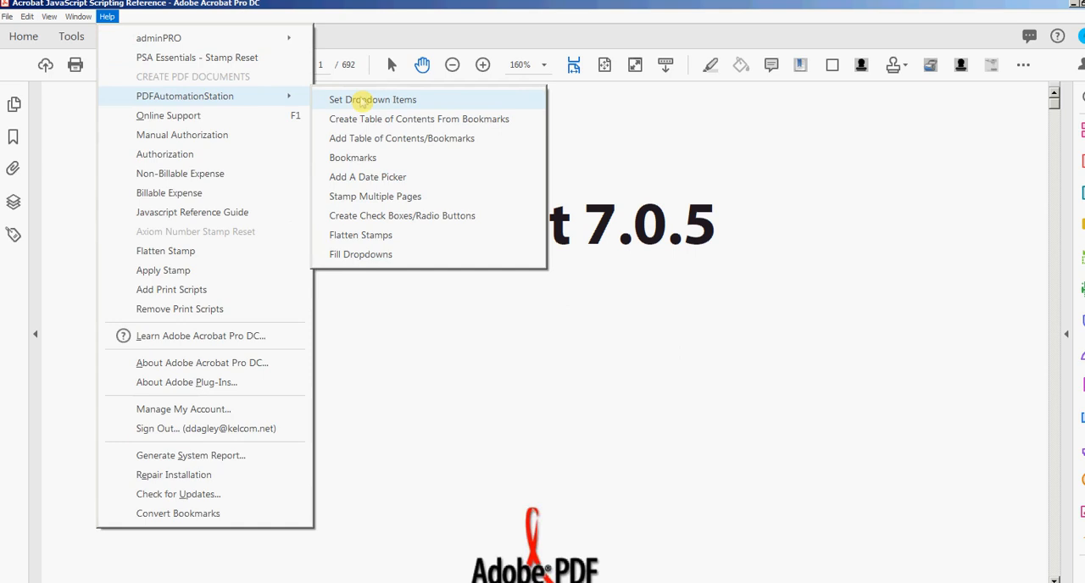
pyautogui.moveTo(361, 254)
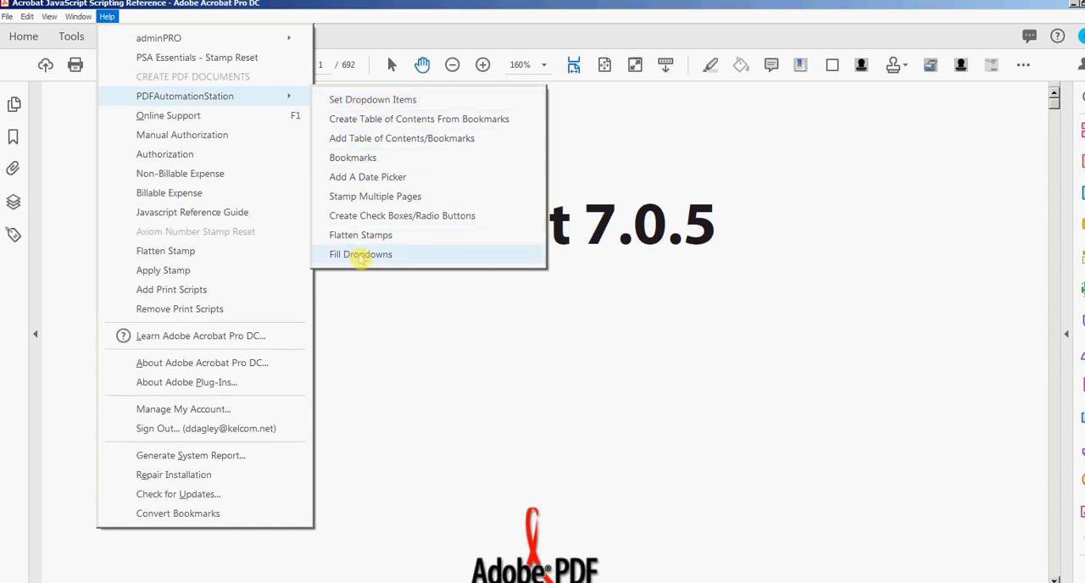
pyautogui.moveTo(361, 235)
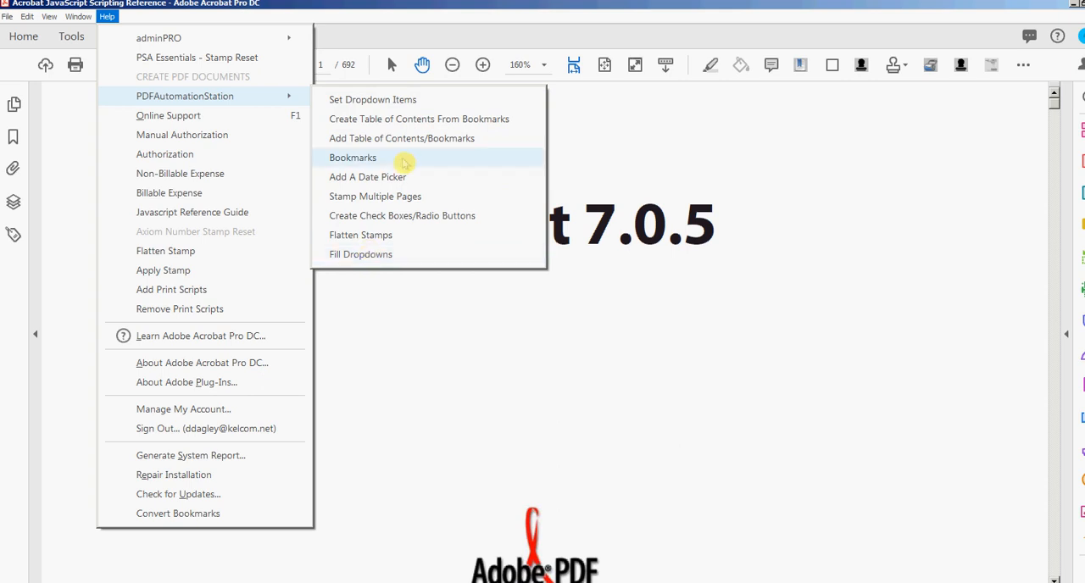
pyautogui.moveTo(399, 118)
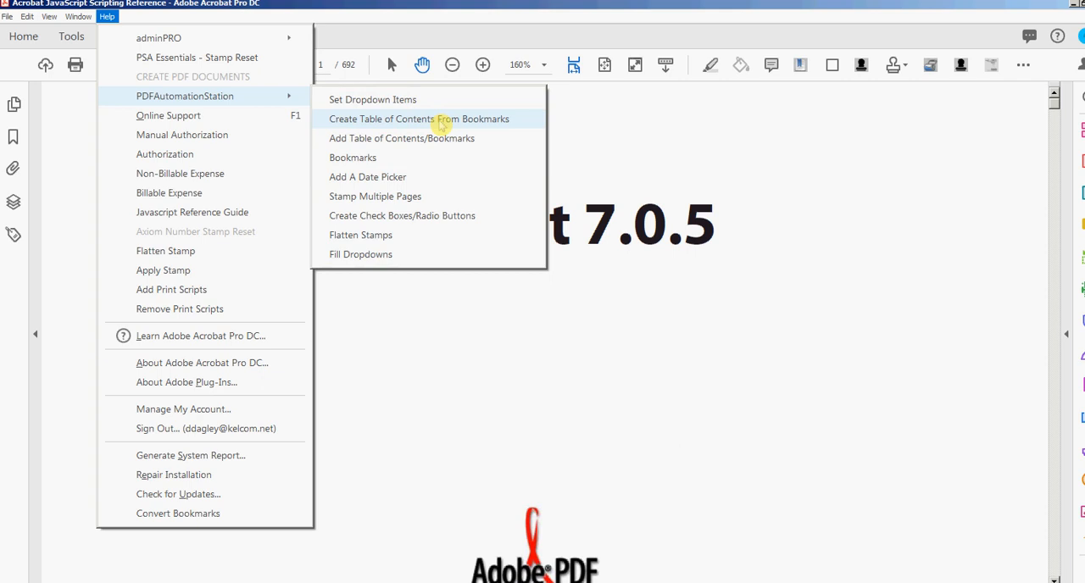
pyautogui.click(418, 119)
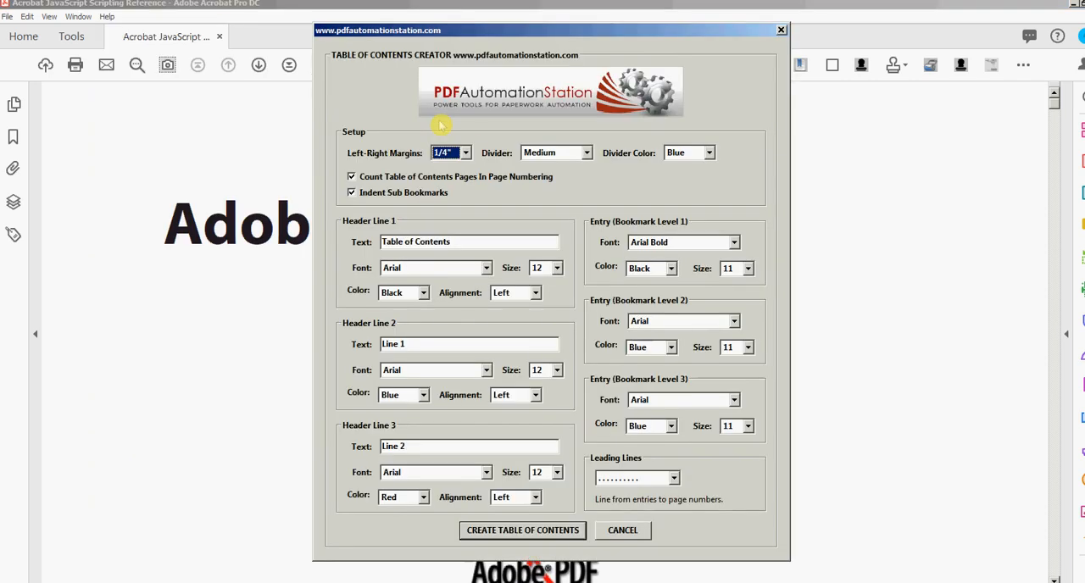
pyautogui.moveTo(377, 214)
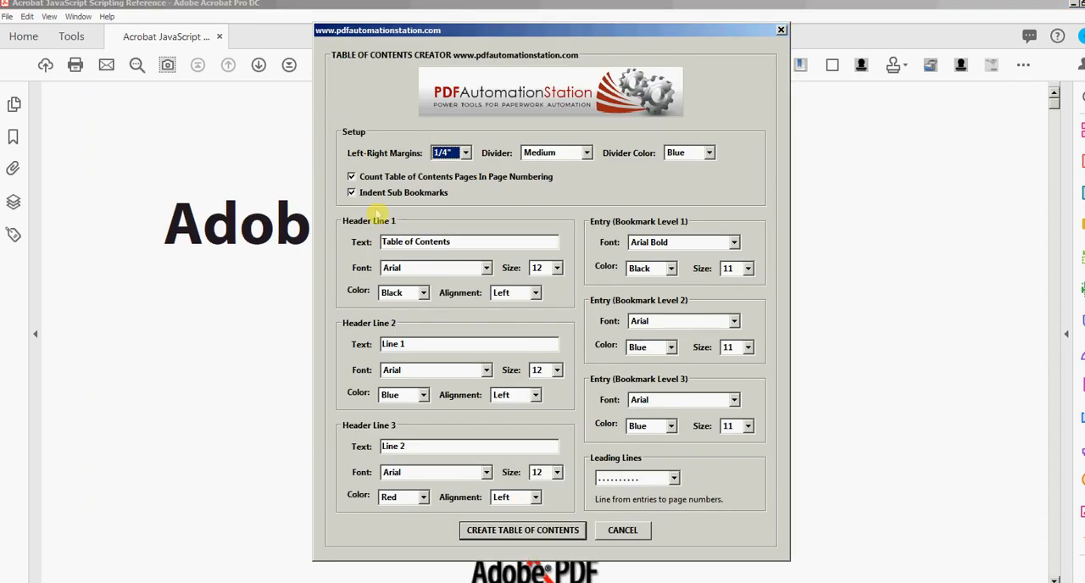
pyautogui.moveTo(618, 331)
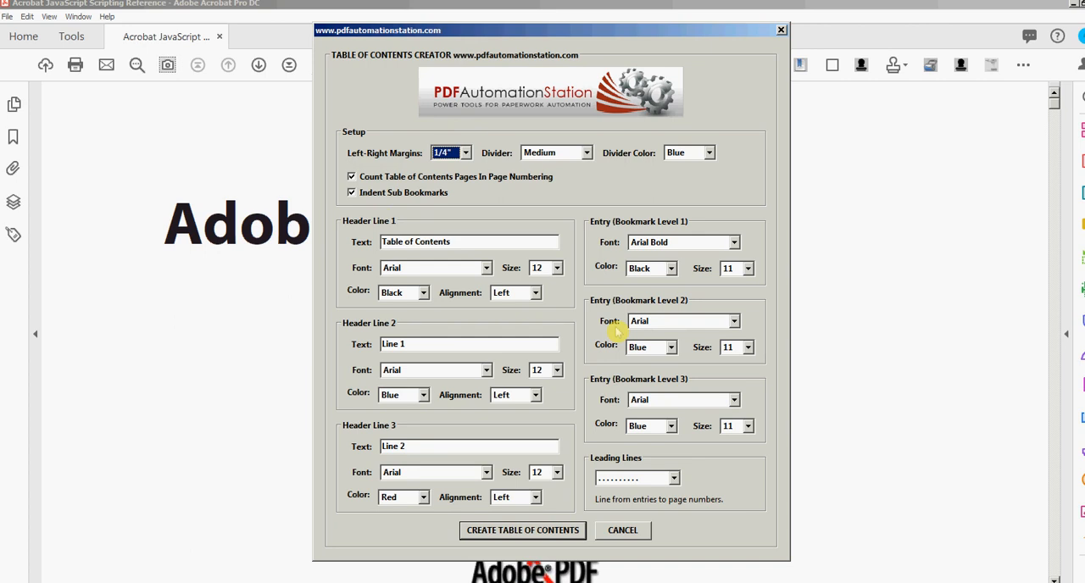
pyautogui.moveTo(674, 199)
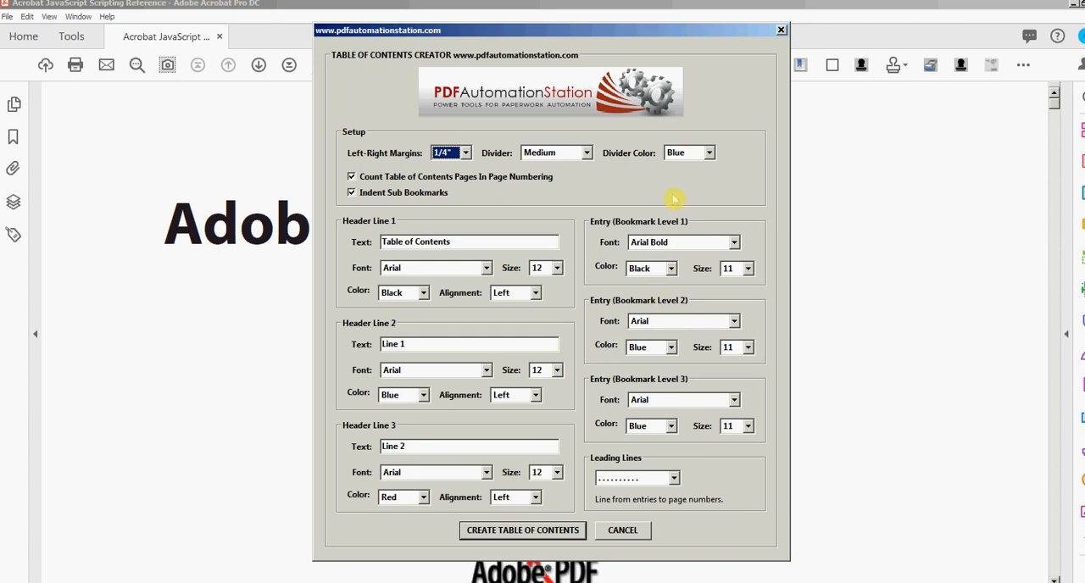
pyautogui.moveTo(484, 227)
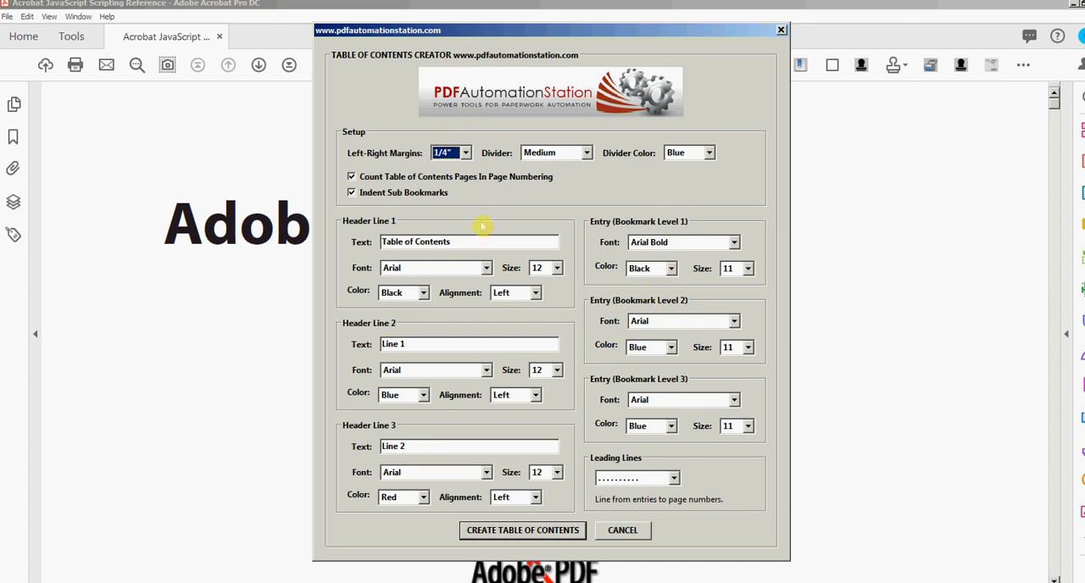
pyautogui.moveTo(587, 304)
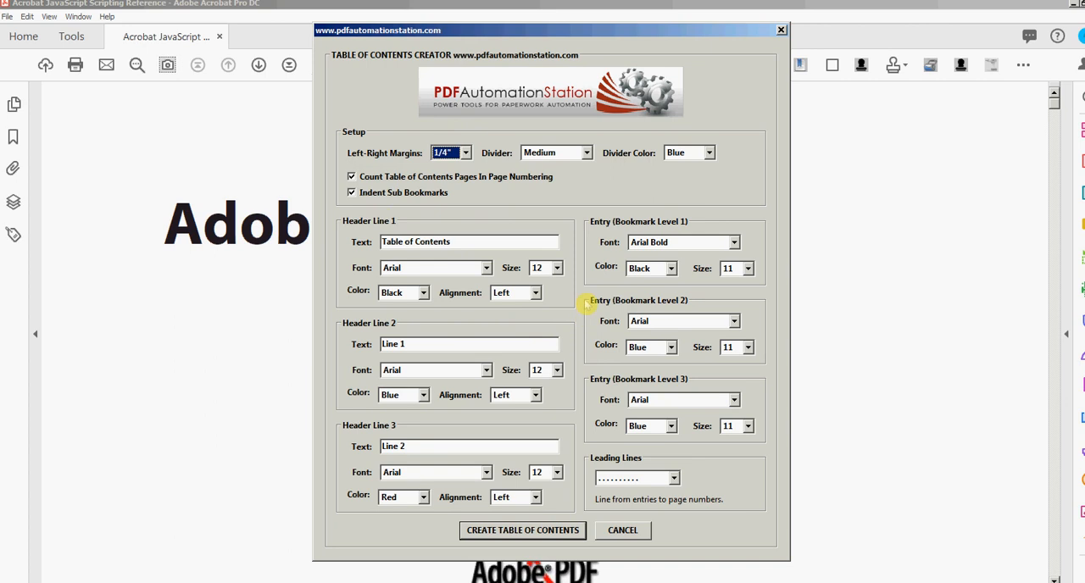
pyautogui.moveTo(580, 189)
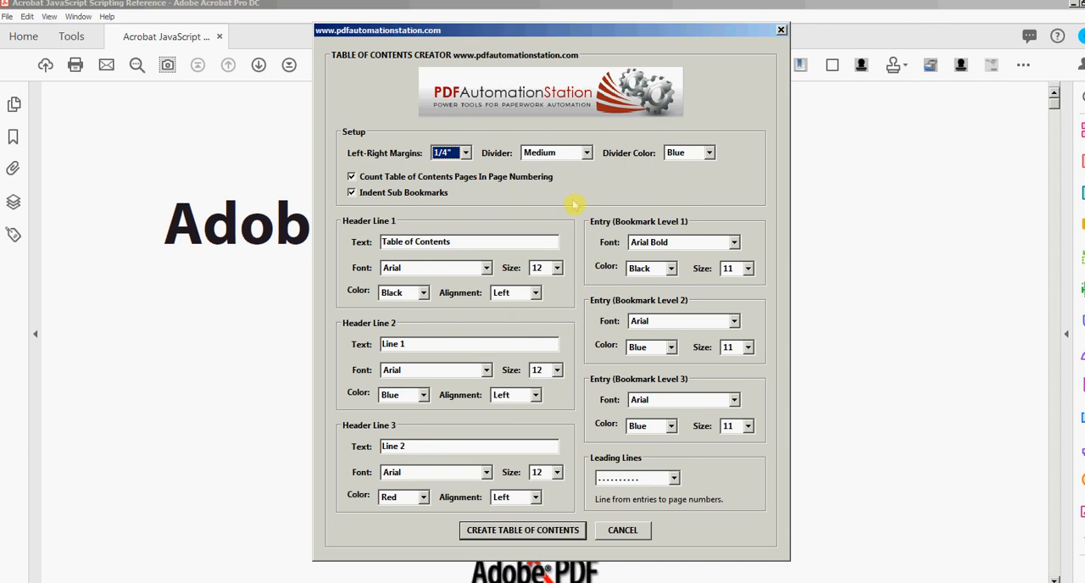
pyautogui.moveTo(602, 221)
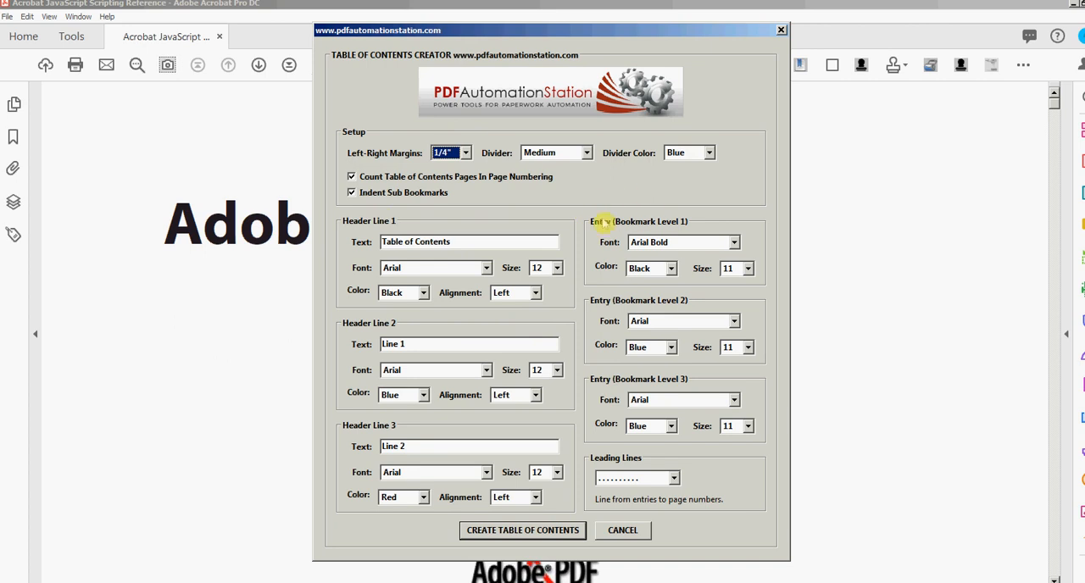
pyautogui.moveTo(535, 315)
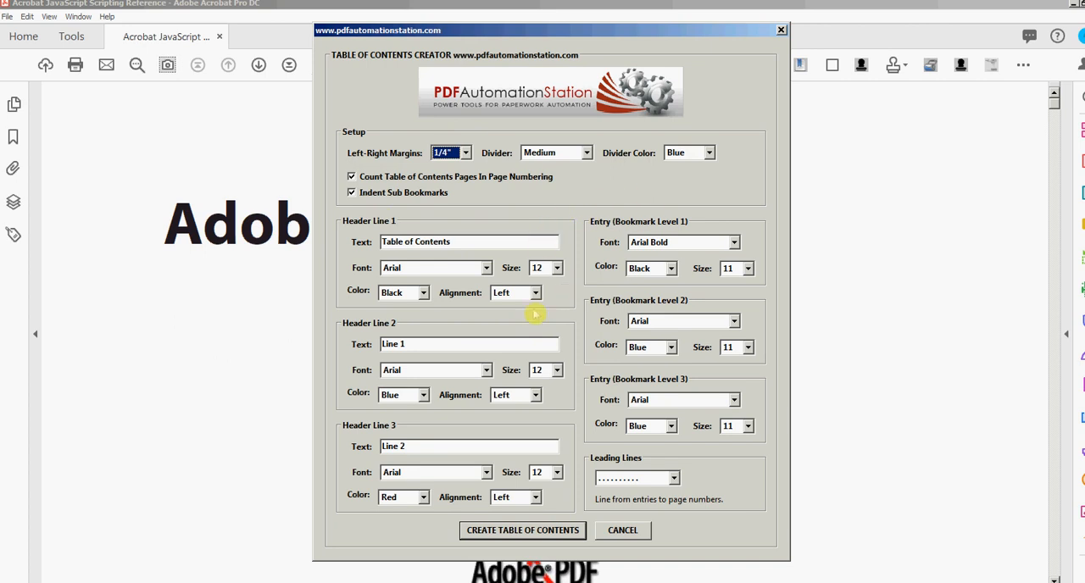
pyautogui.moveTo(362, 244)
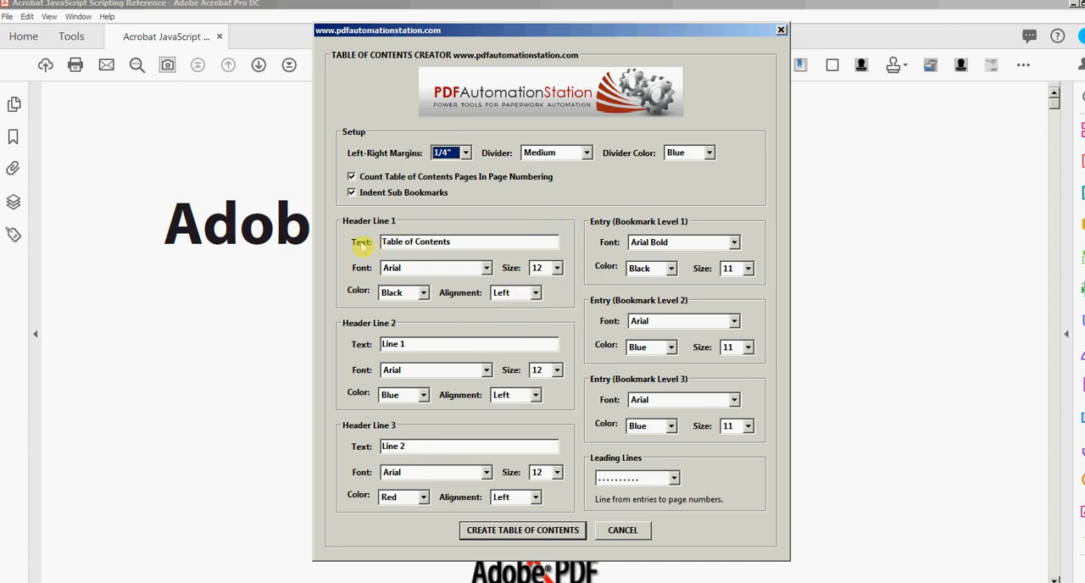
pyautogui.moveTo(356, 235)
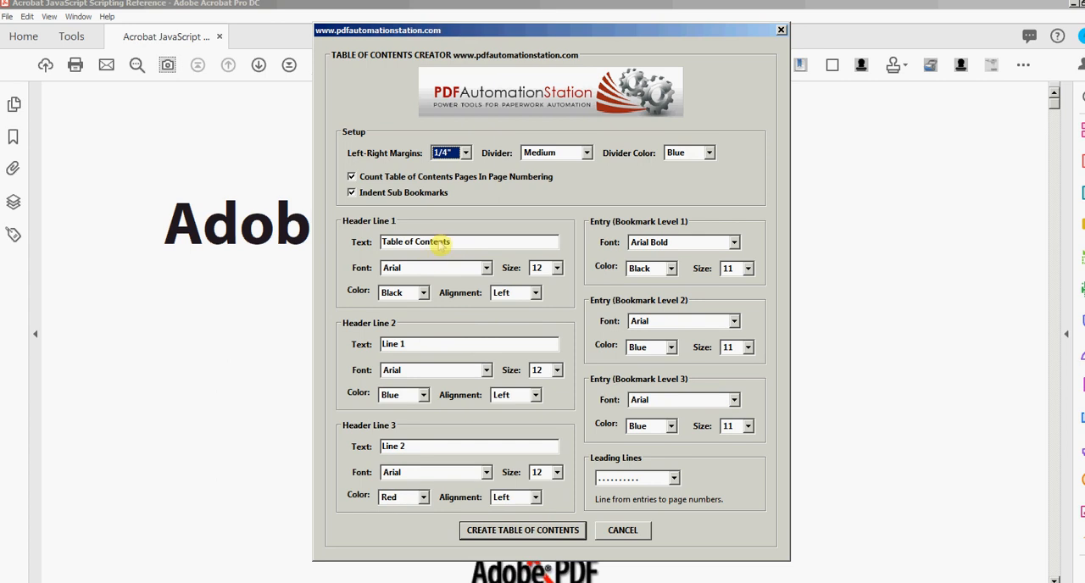
pyautogui.moveTo(426, 446)
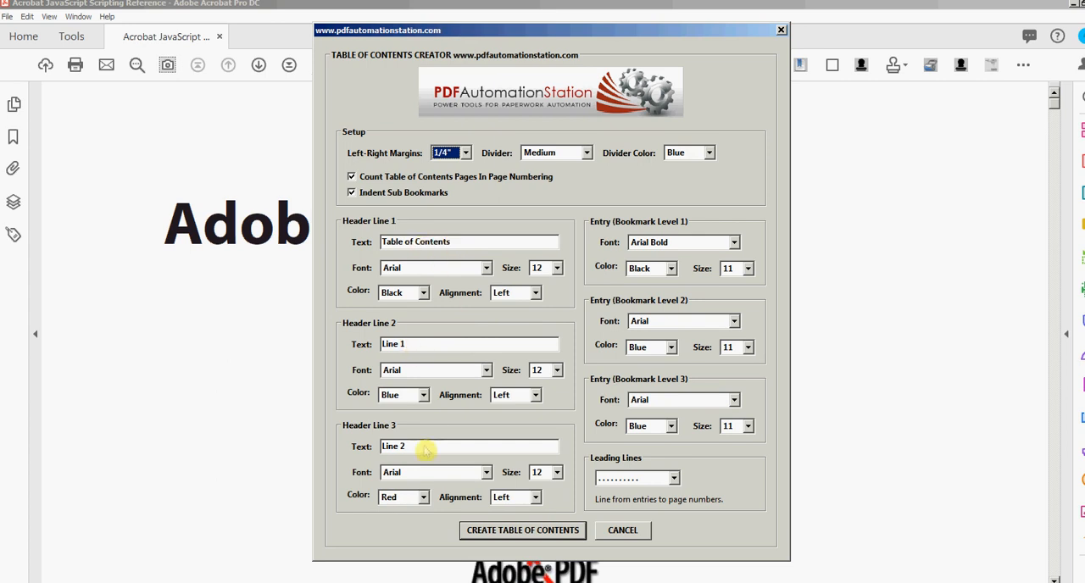
pyautogui.moveTo(476, 402)
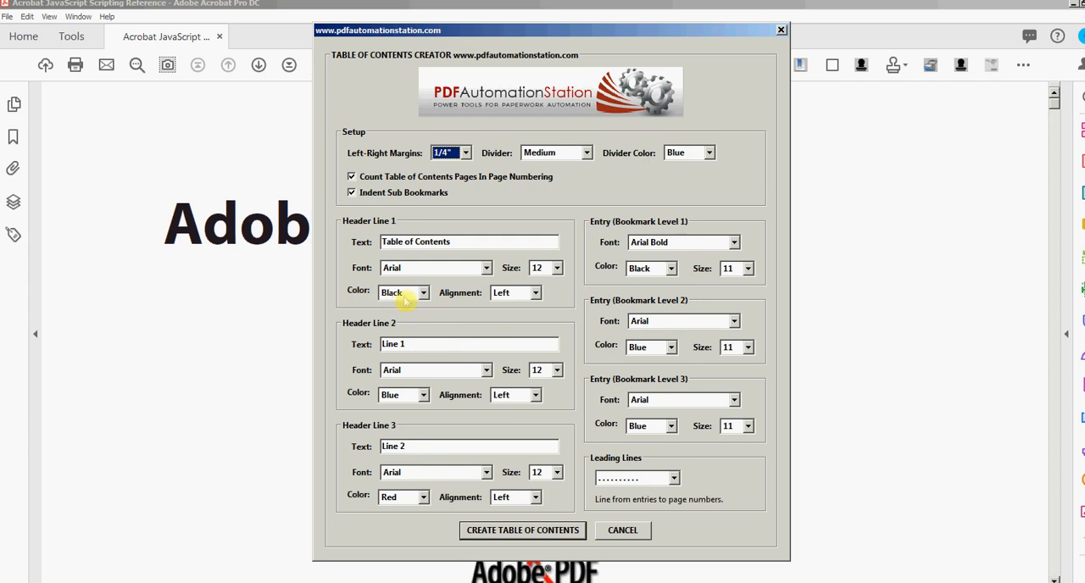
pyautogui.moveTo(418, 241)
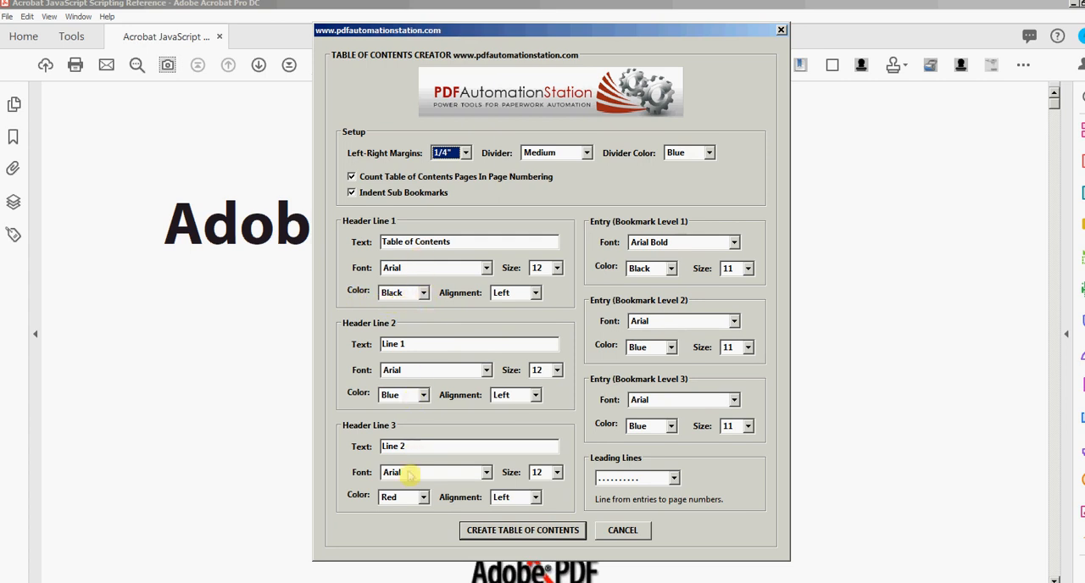
pyautogui.moveTo(420, 512)
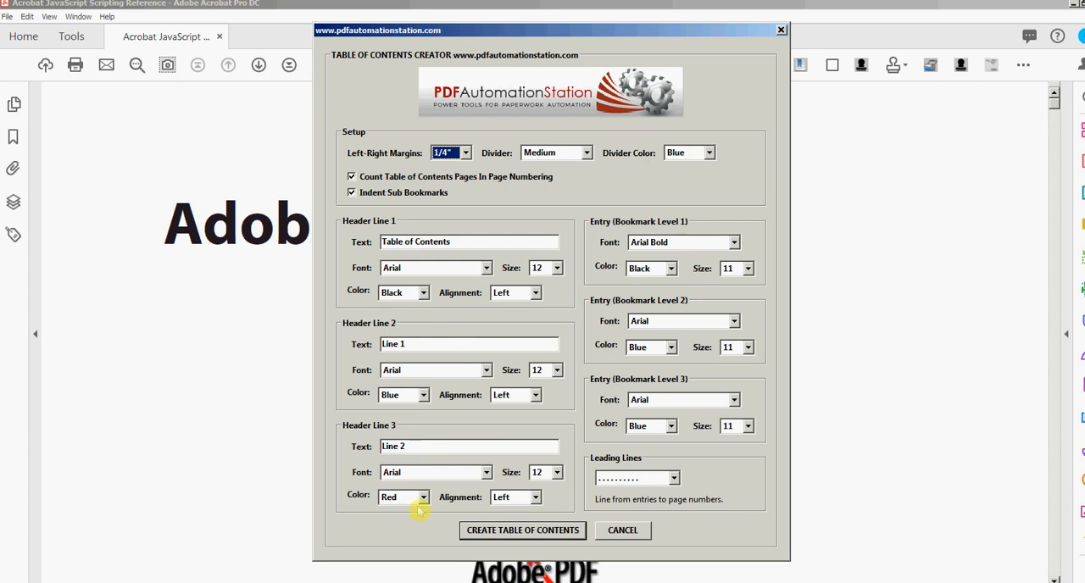
pyautogui.moveTo(405, 270)
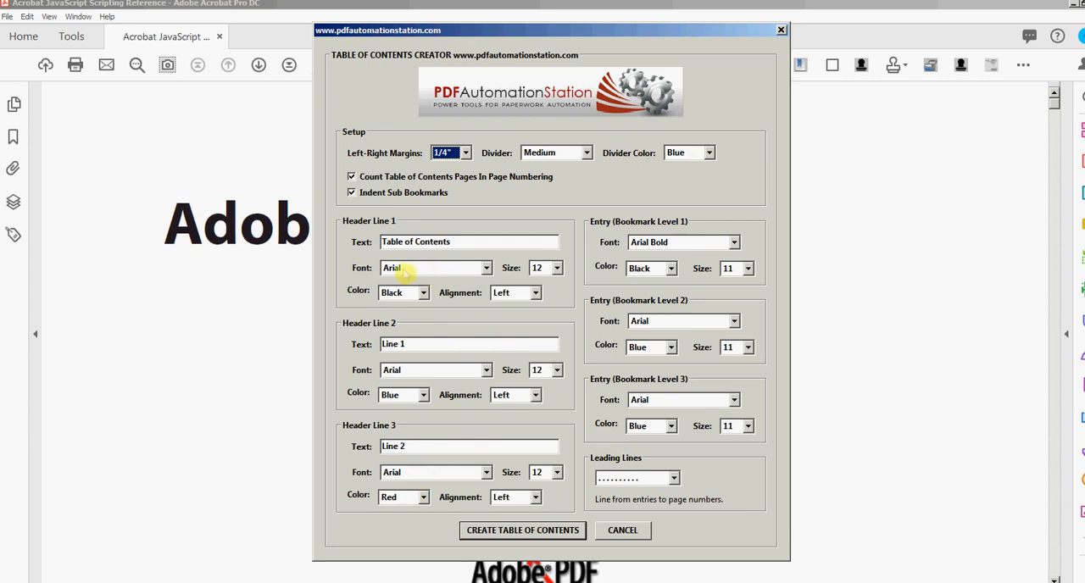
pyautogui.click(487, 268)
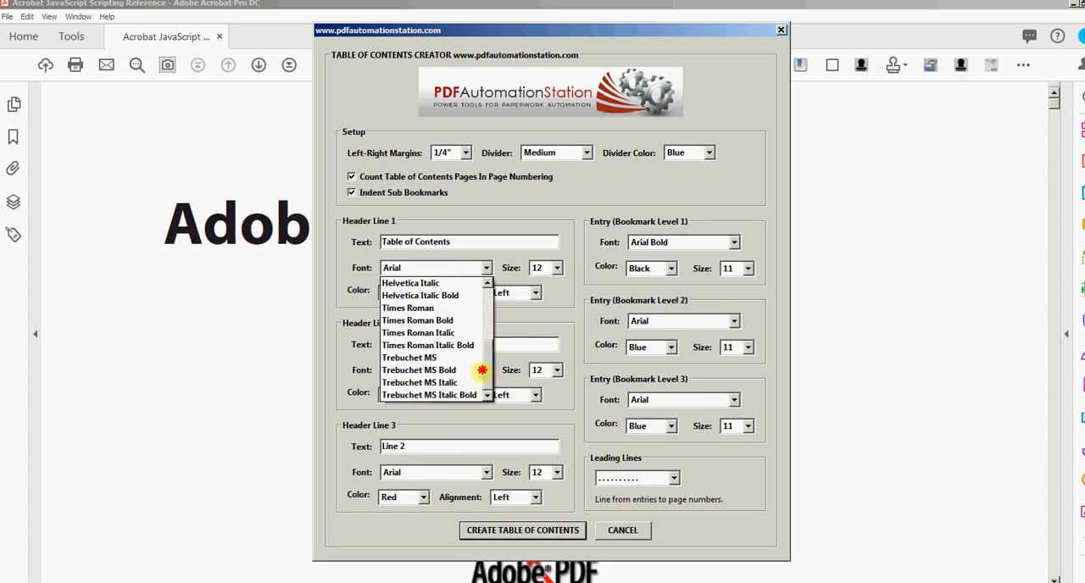
pyautogui.click(435, 267)
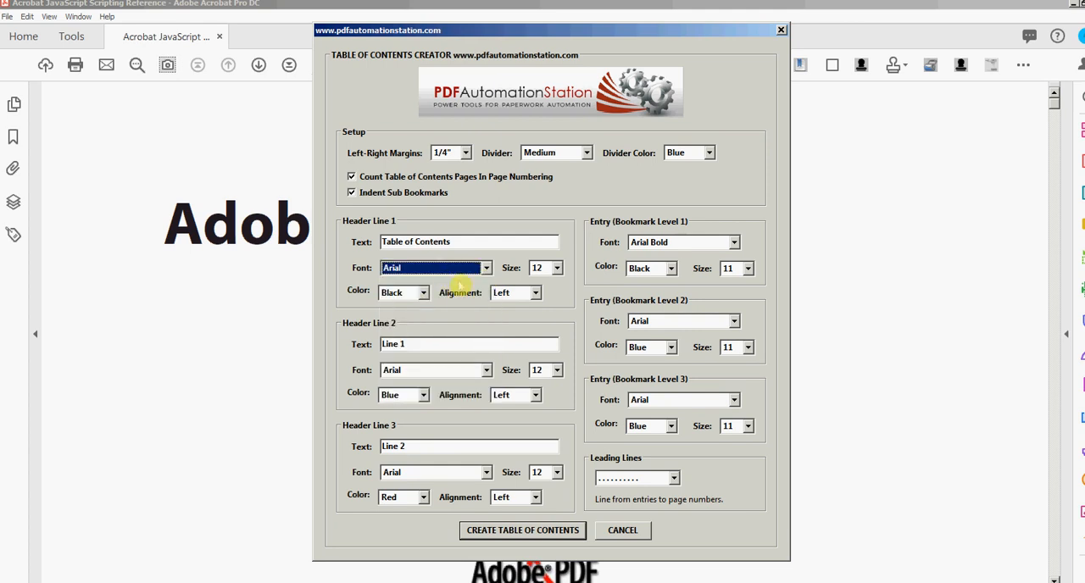
pyautogui.click(557, 268)
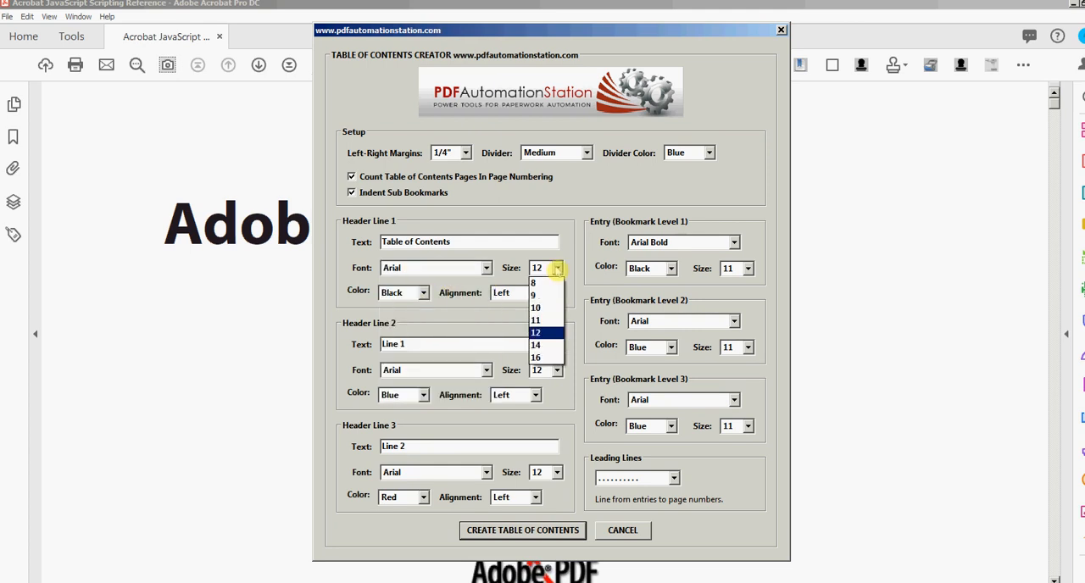
pyautogui.click(535, 332)
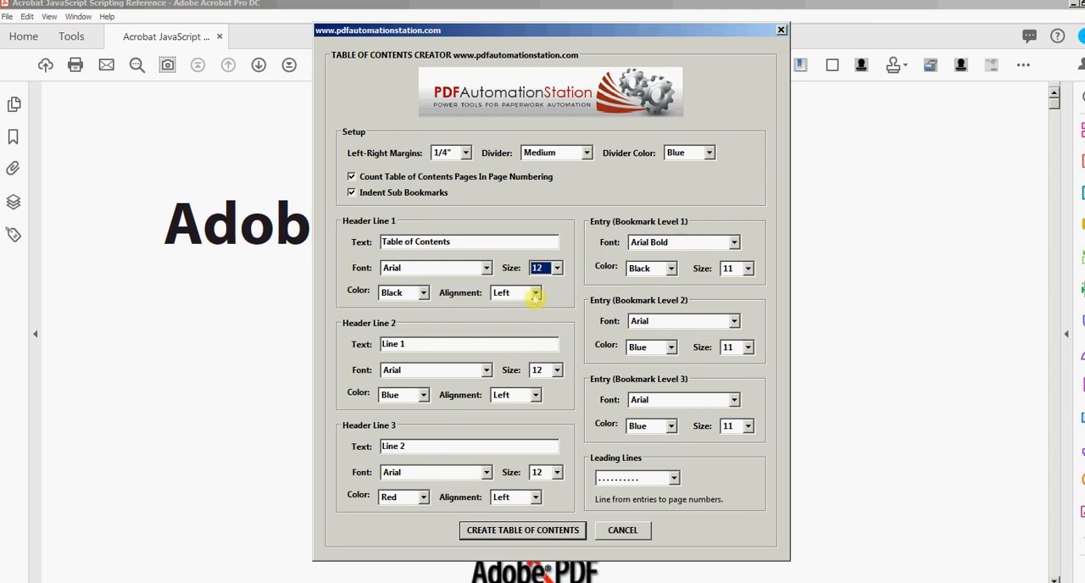
pyautogui.click(535, 293)
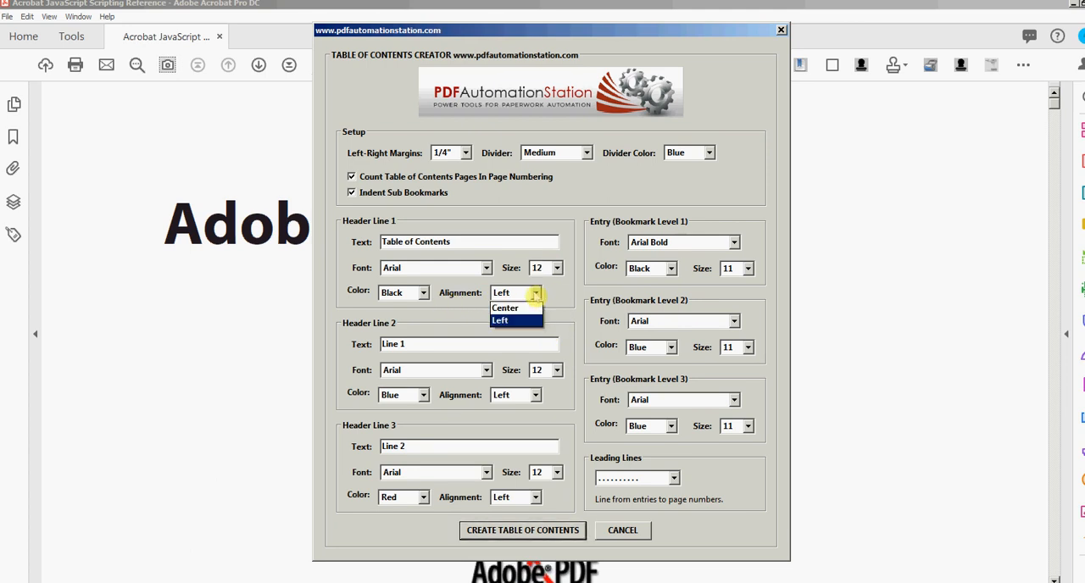
pyautogui.click(500, 320)
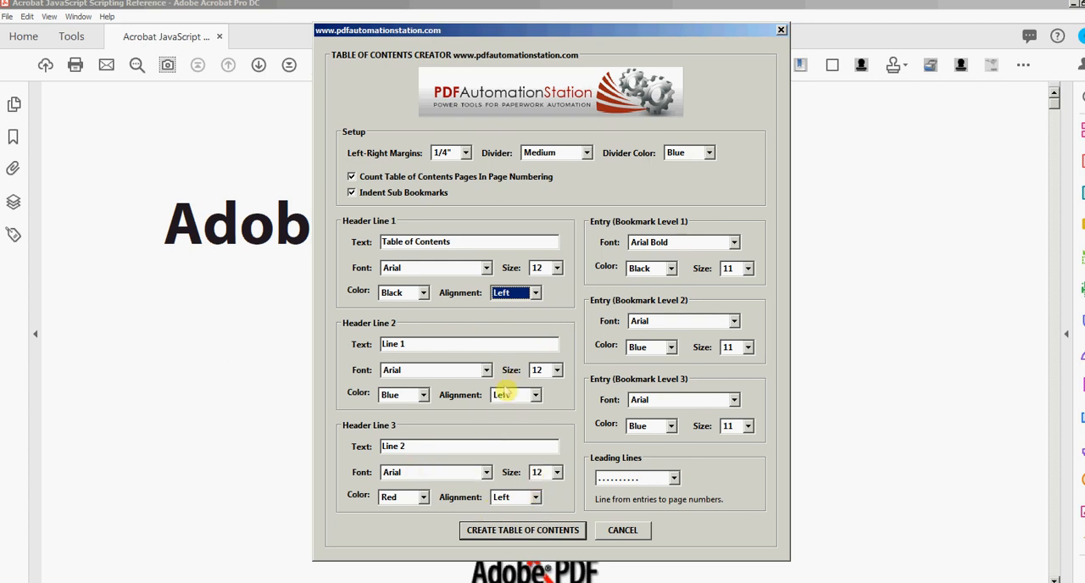
pyautogui.moveTo(417, 343)
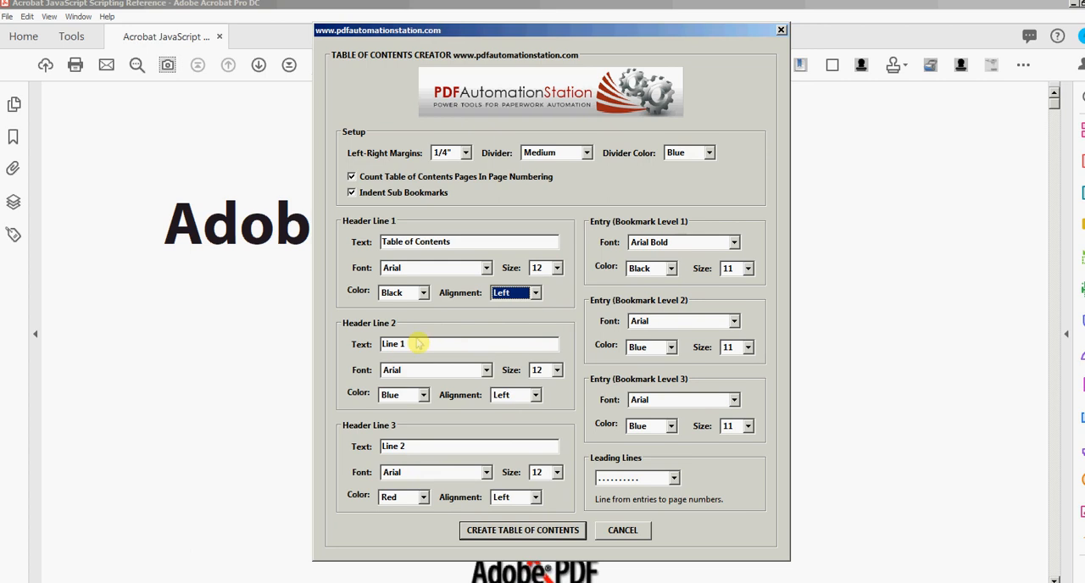
pyautogui.moveTo(609, 152)
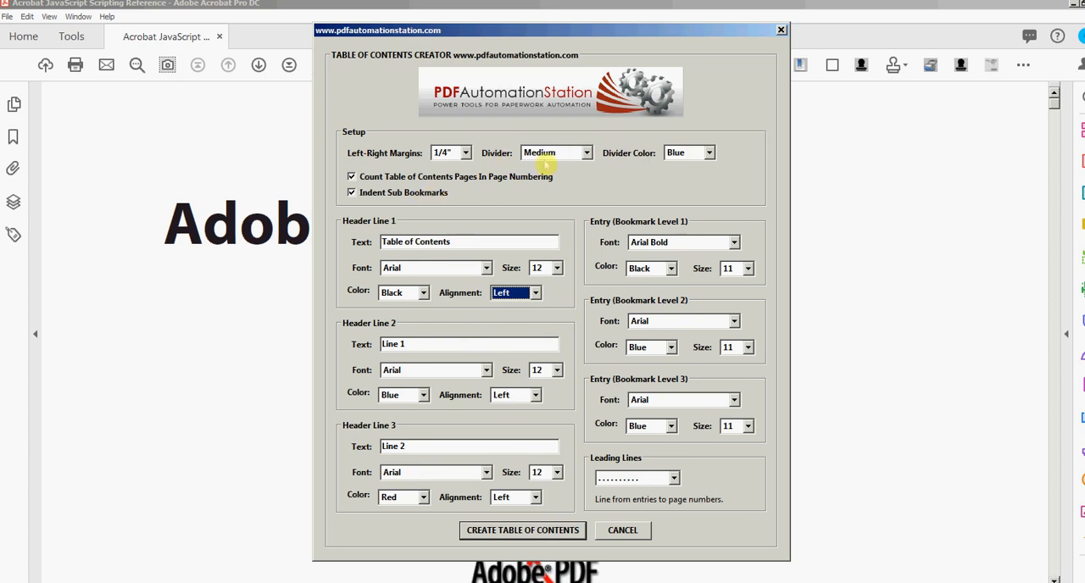
pyautogui.click(584, 152)
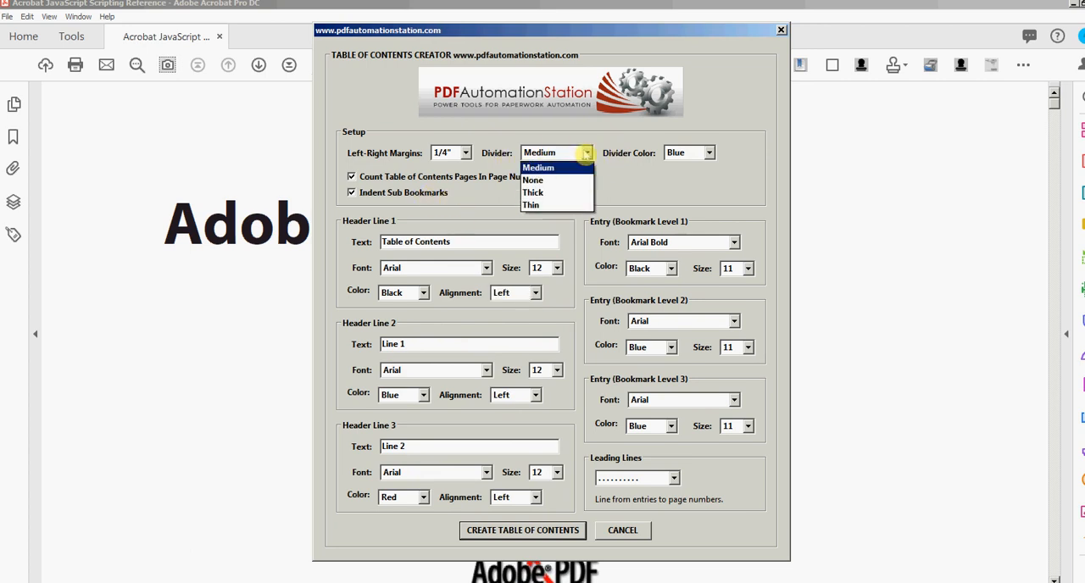
pyautogui.moveTo(533, 180)
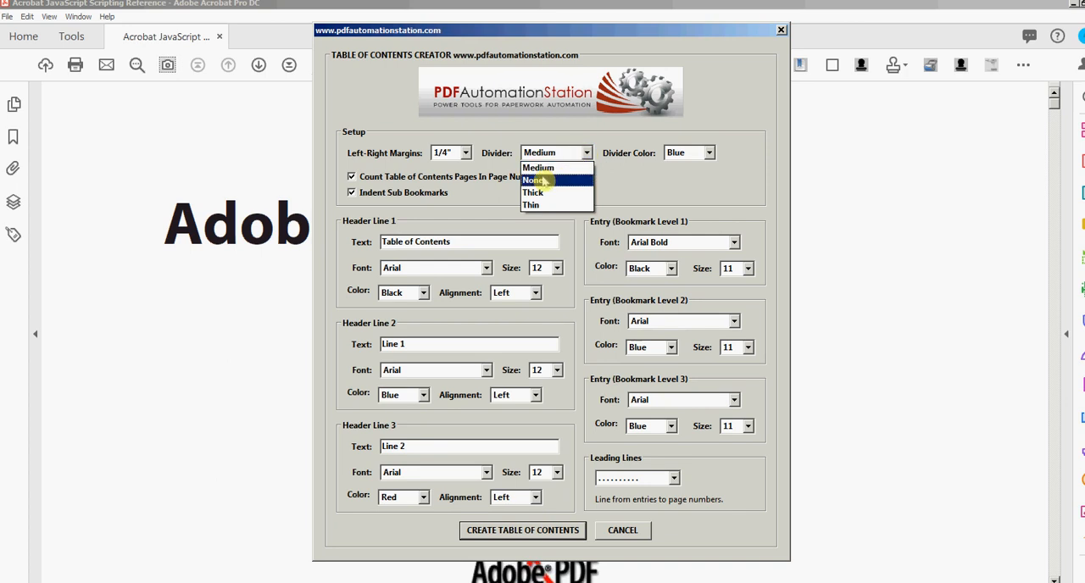
pyautogui.moveTo(538, 168)
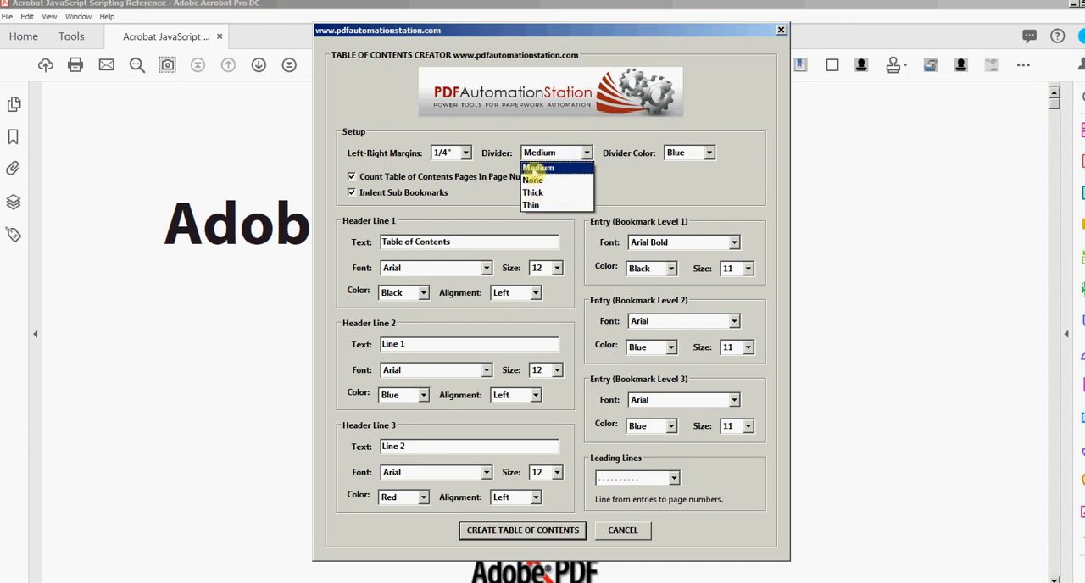
pyautogui.click(538, 168)
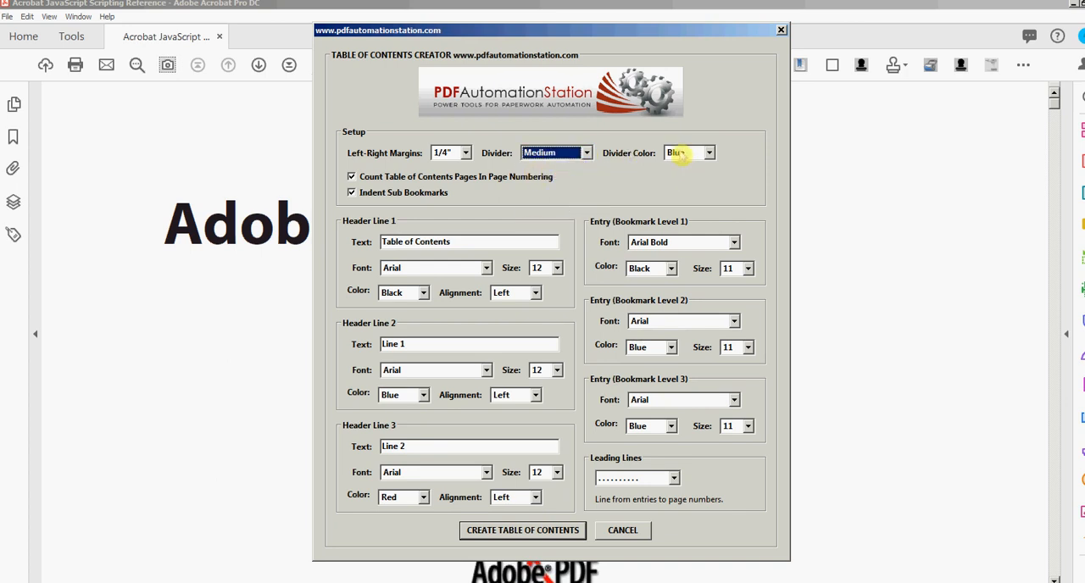
pyautogui.click(709, 153)
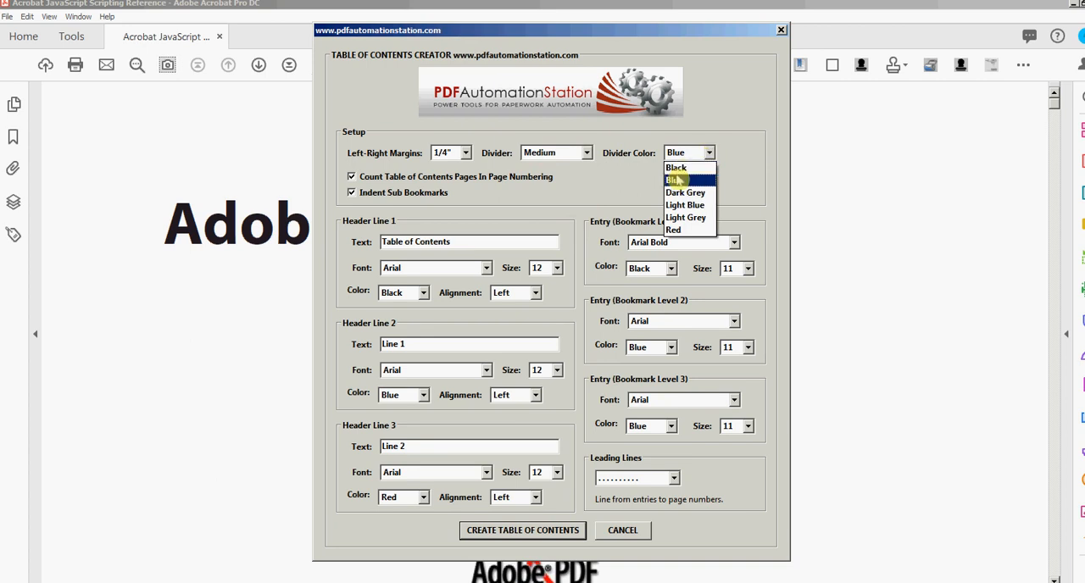
pyautogui.click(676, 180)
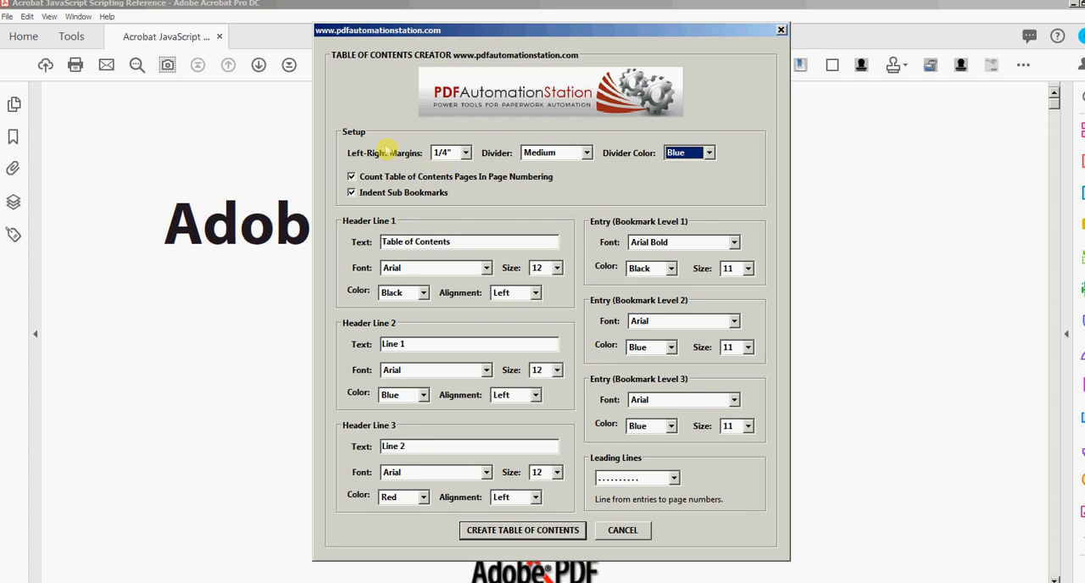
pyautogui.click(466, 152)
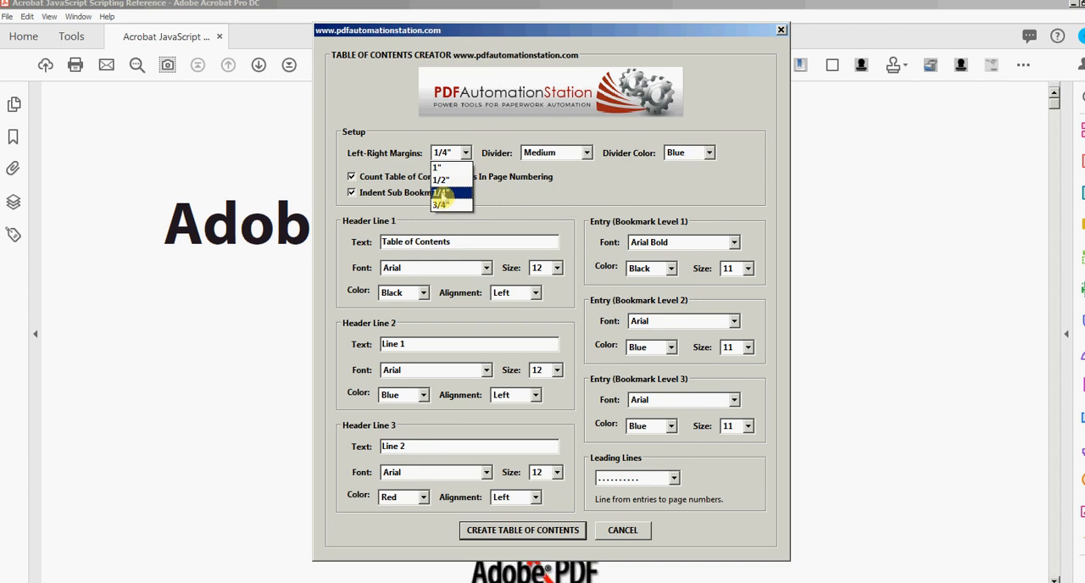
pyautogui.click(439, 192)
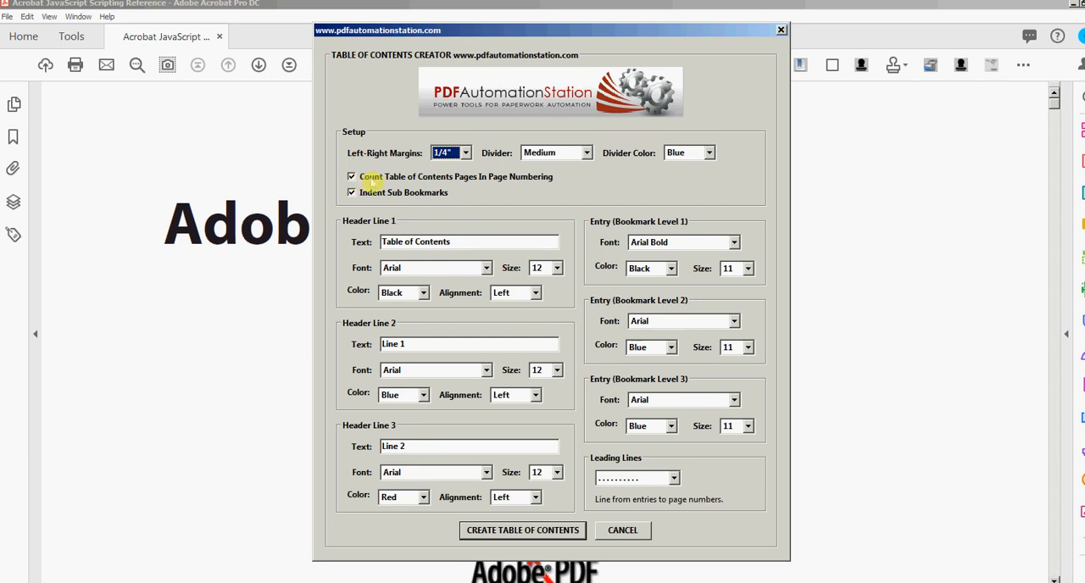
pyautogui.moveTo(157, 161)
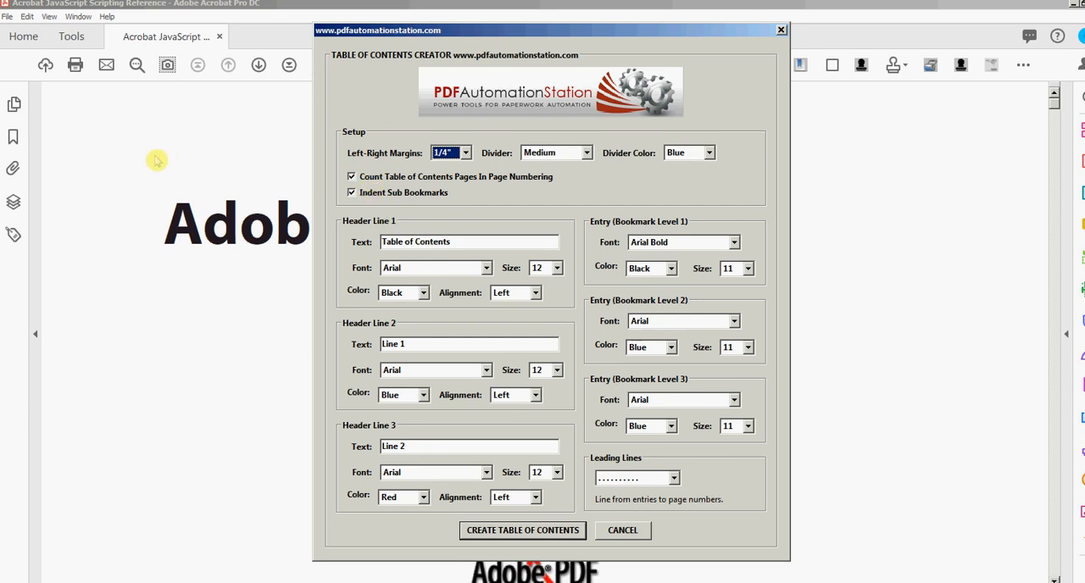
pyautogui.moveTo(195, 228)
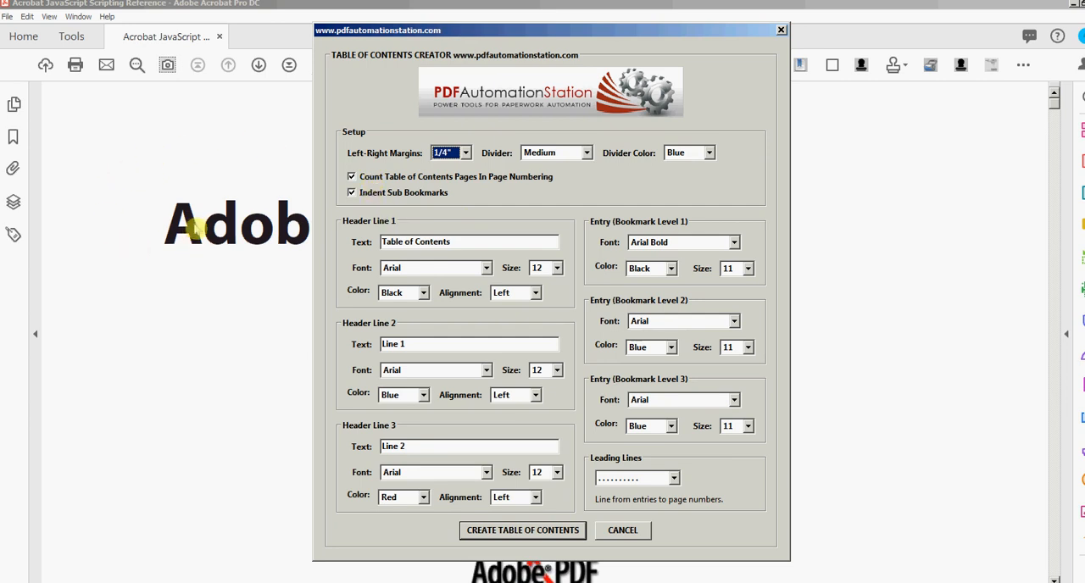
pyautogui.moveTo(120, 196)
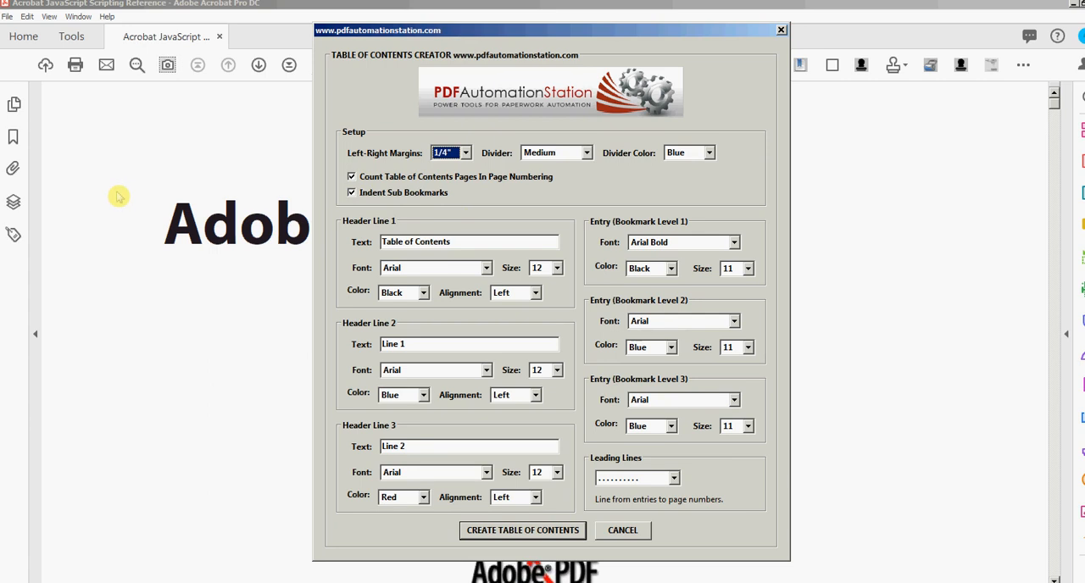
pyautogui.moveTo(191, 165)
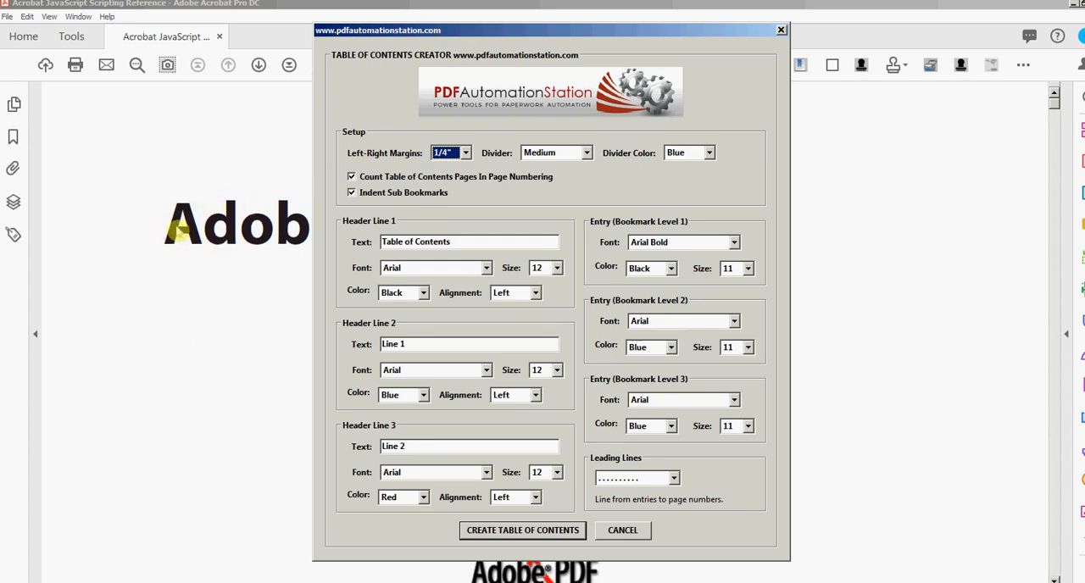
pyautogui.moveTo(157, 226)
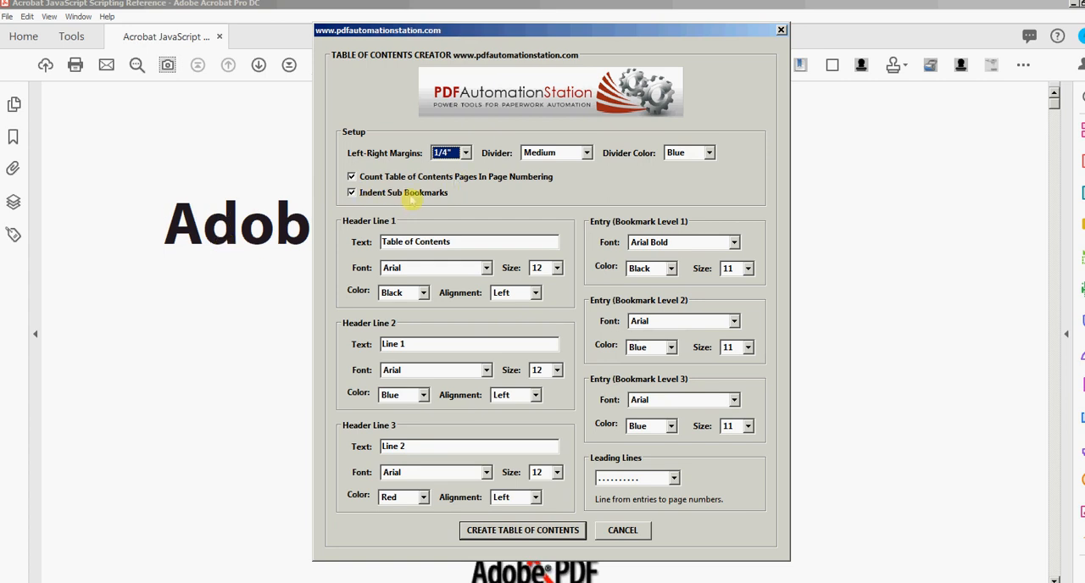
pyautogui.moveTo(74, 205)
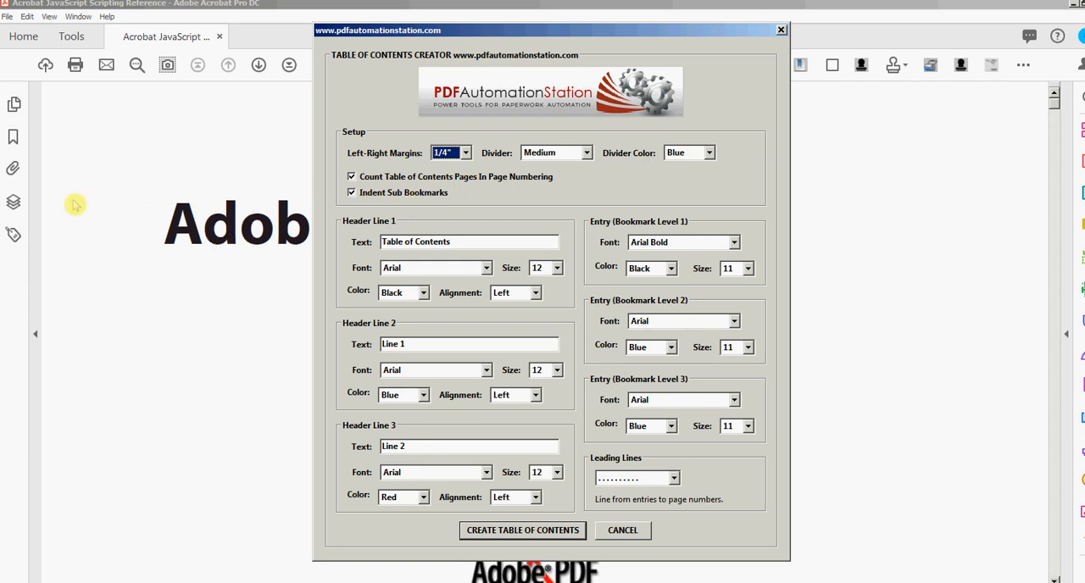
pyautogui.moveTo(452, 196)
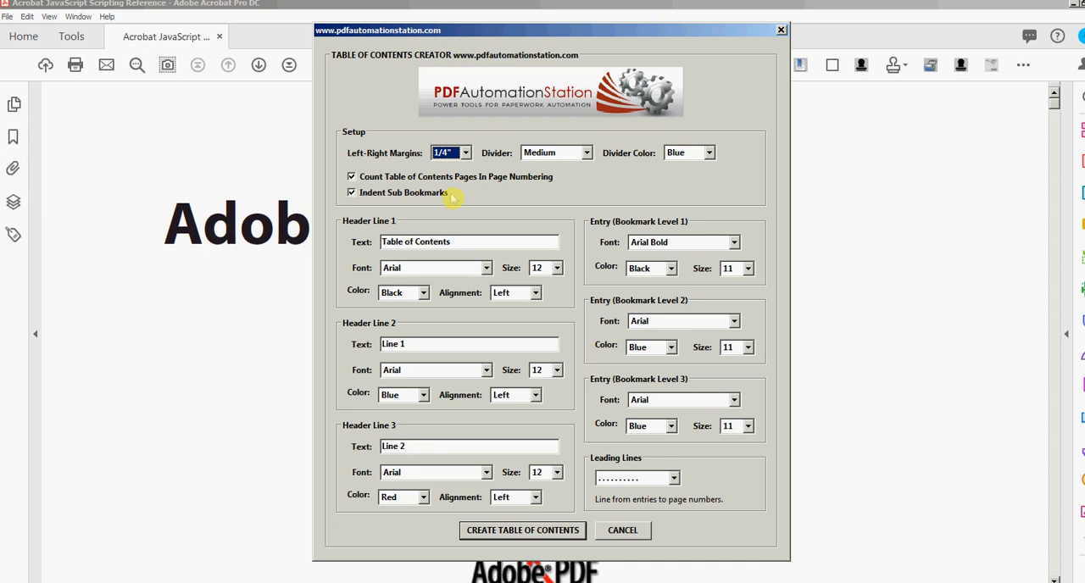
pyautogui.moveTo(460, 201)
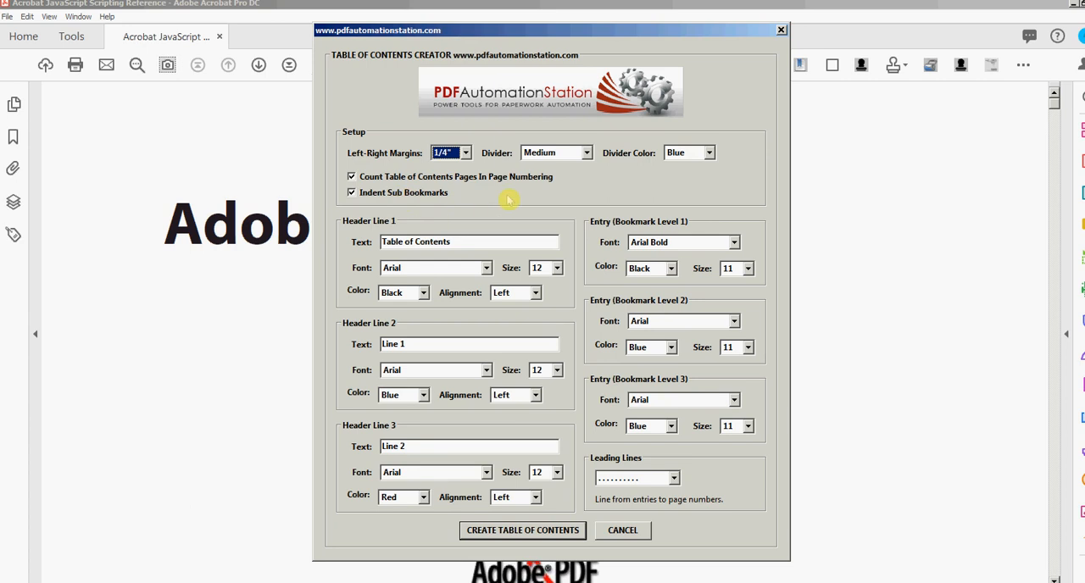
pyautogui.moveTo(628, 201)
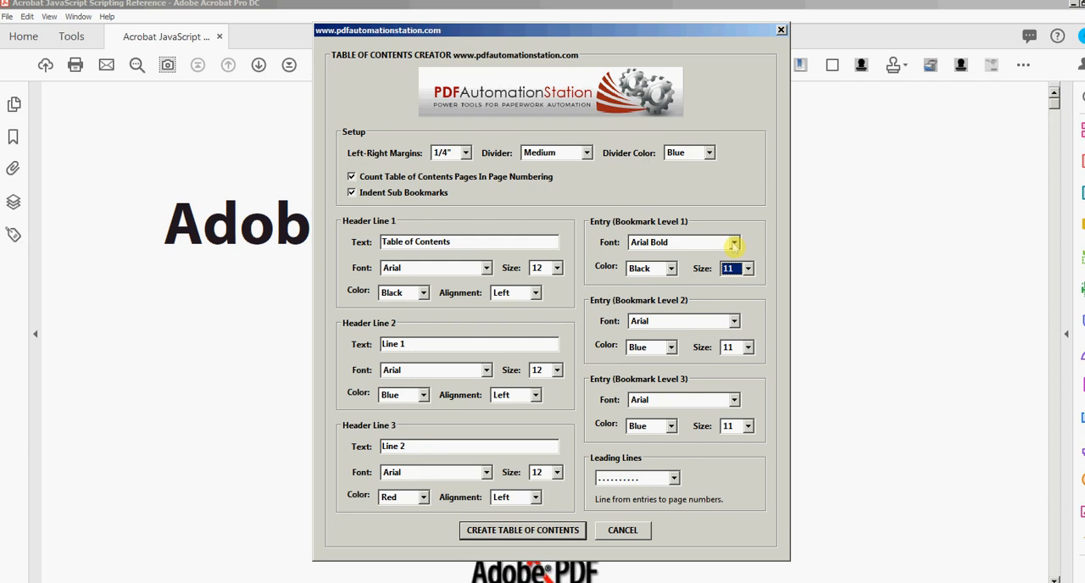
pyautogui.moveTo(655, 243)
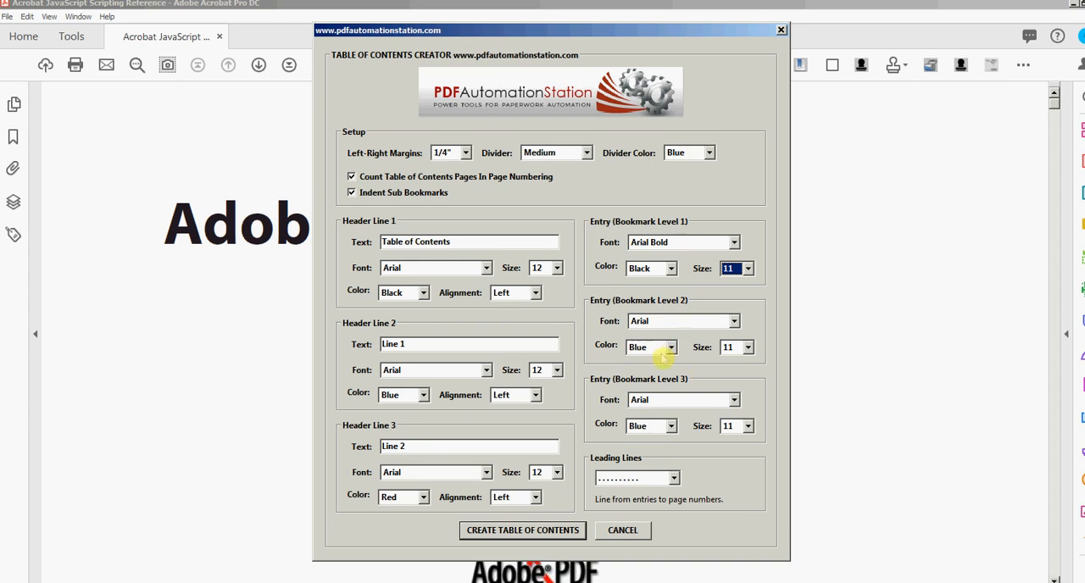
pyautogui.moveTo(683, 320)
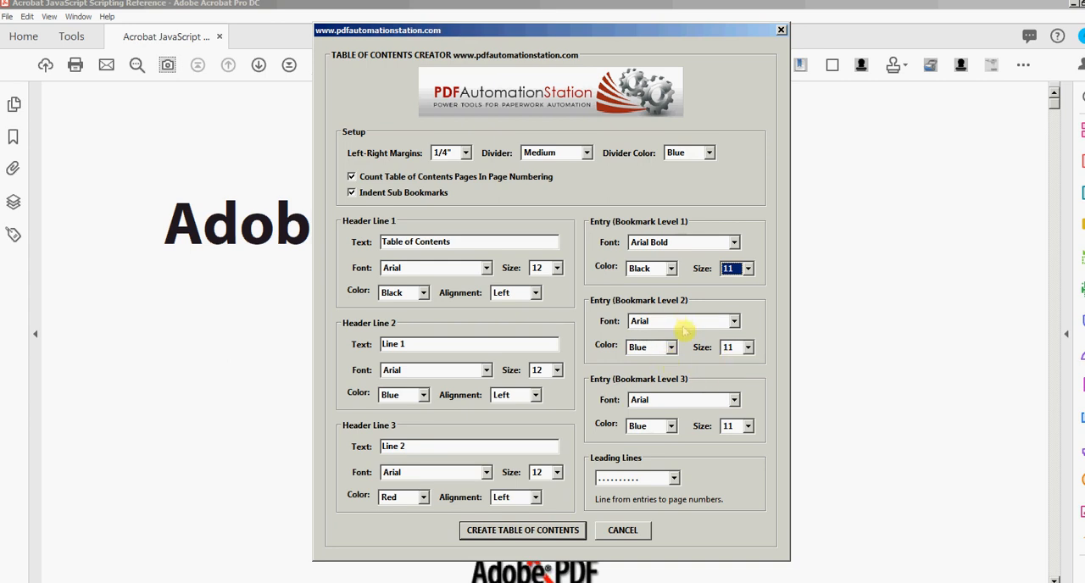
pyautogui.moveTo(664, 346)
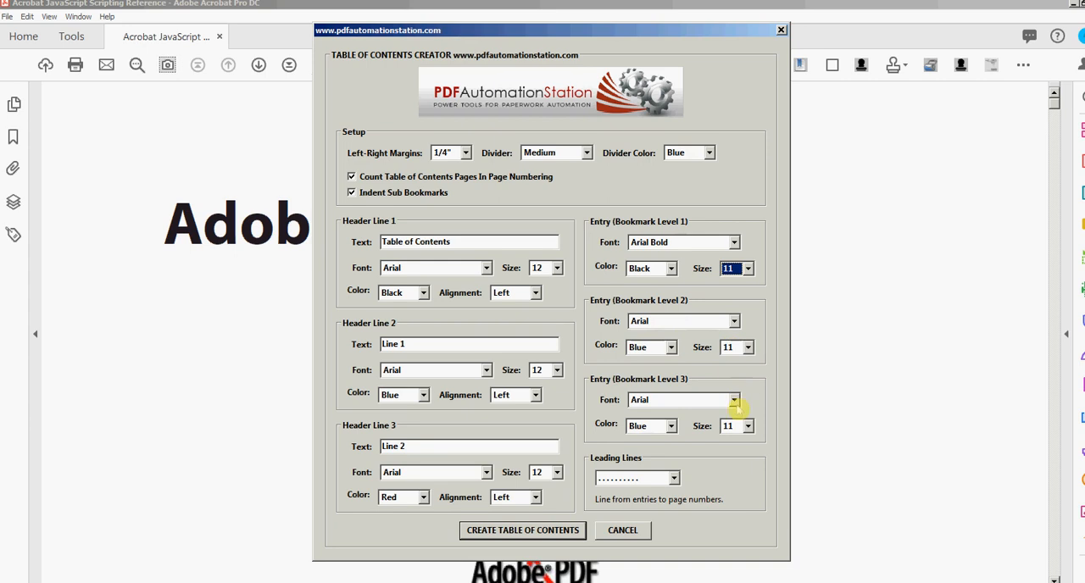
pyautogui.moveTo(741, 449)
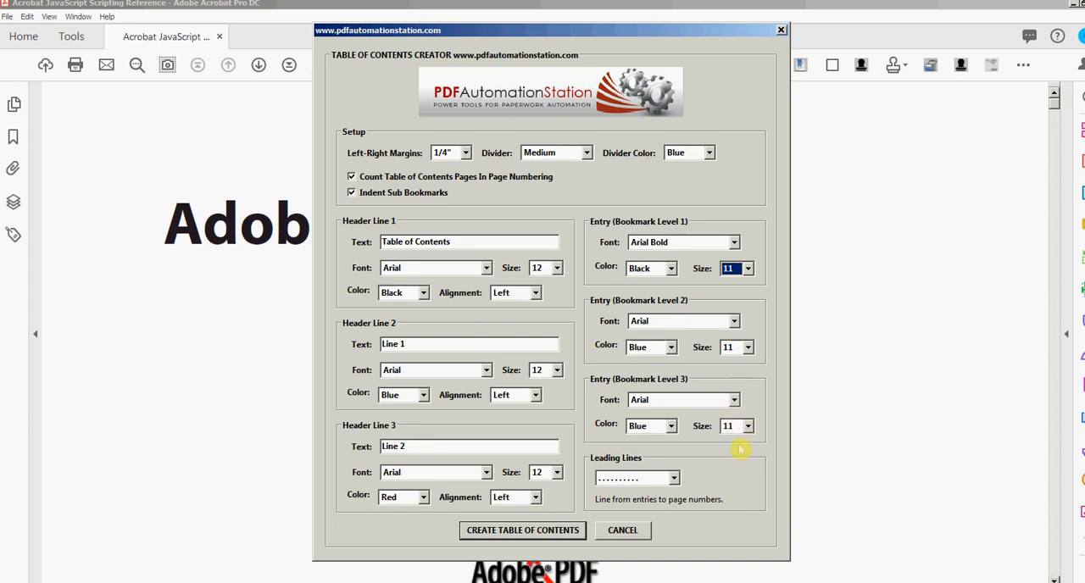
pyautogui.moveTo(702, 450)
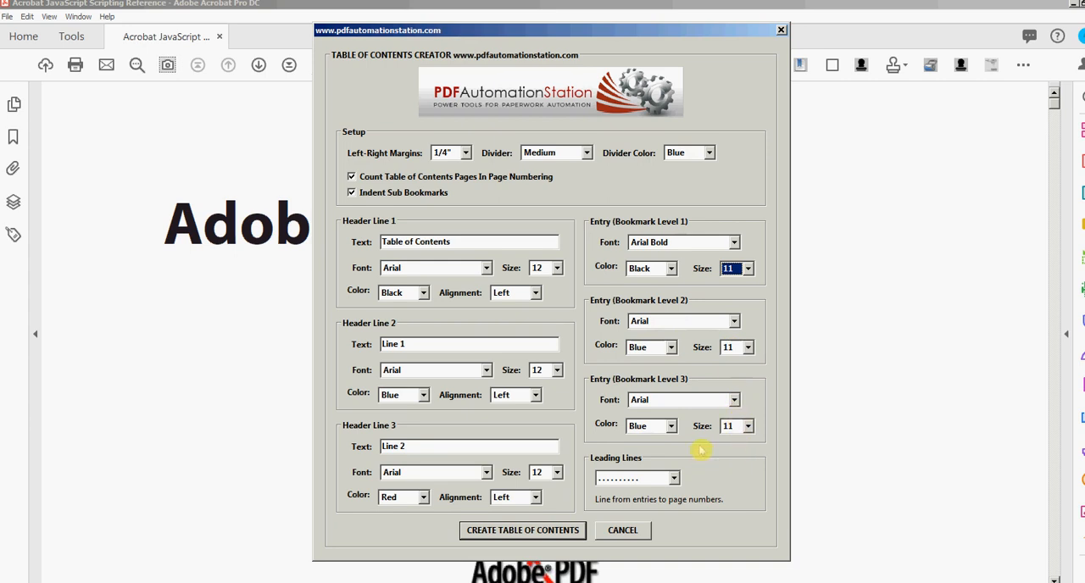
pyautogui.moveTo(685, 393)
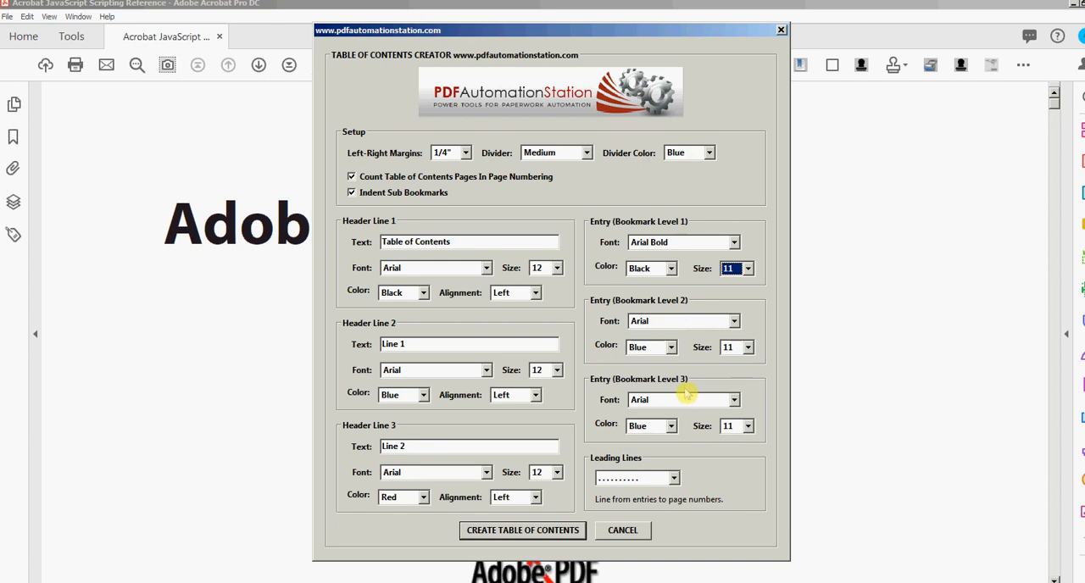
pyautogui.moveTo(600, 379)
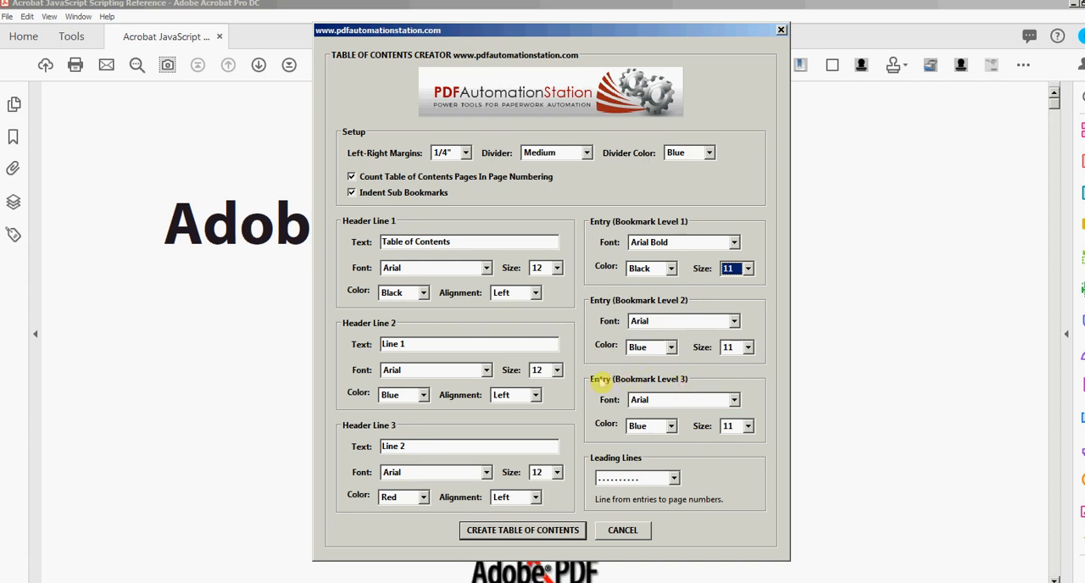
pyautogui.moveTo(588, 428)
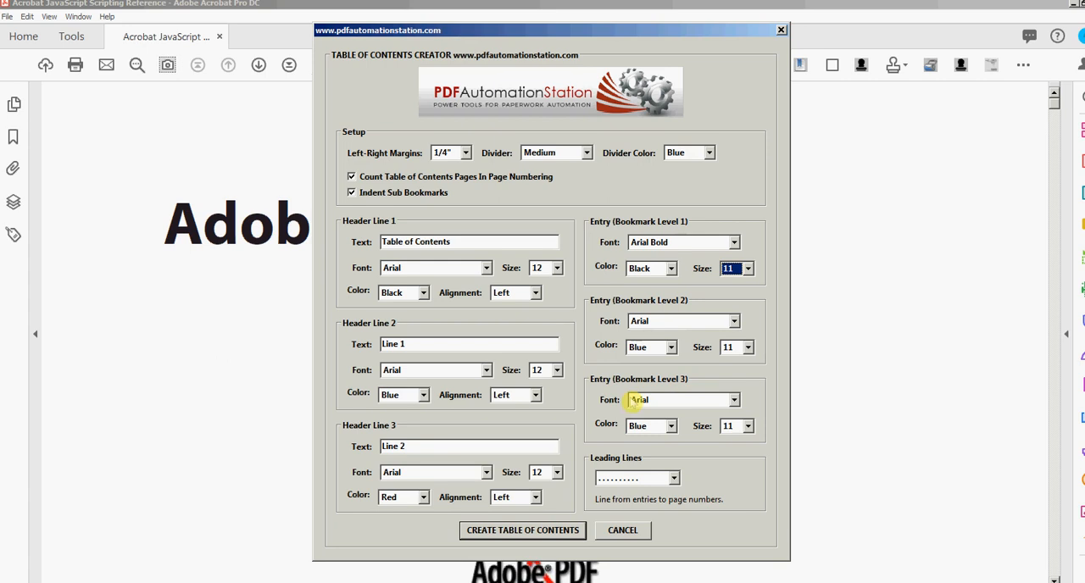
pyautogui.moveTo(597, 467)
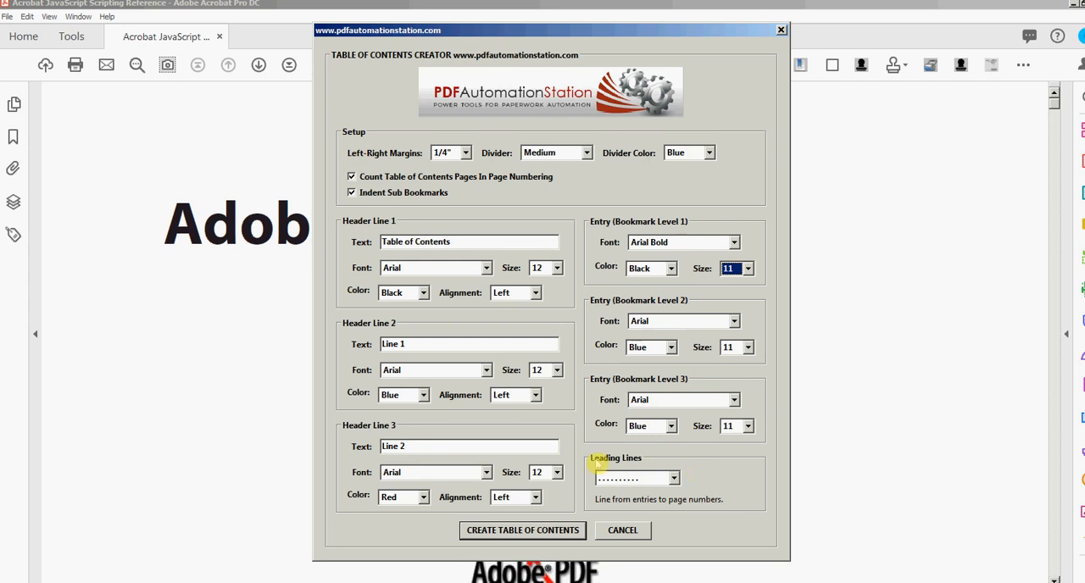
pyautogui.moveTo(637, 463)
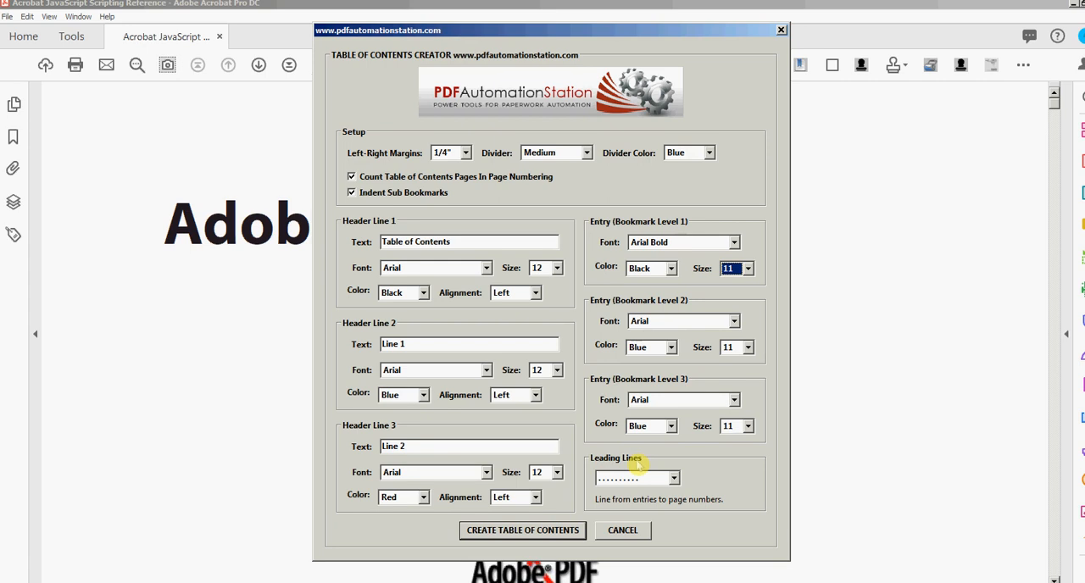
pyautogui.moveTo(641, 466)
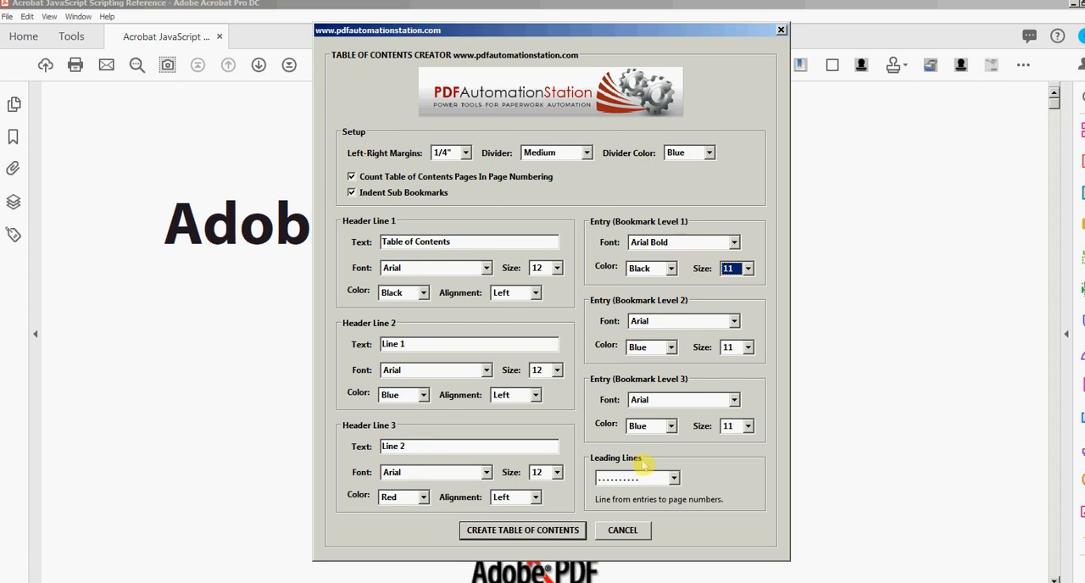
pyautogui.moveTo(646, 466)
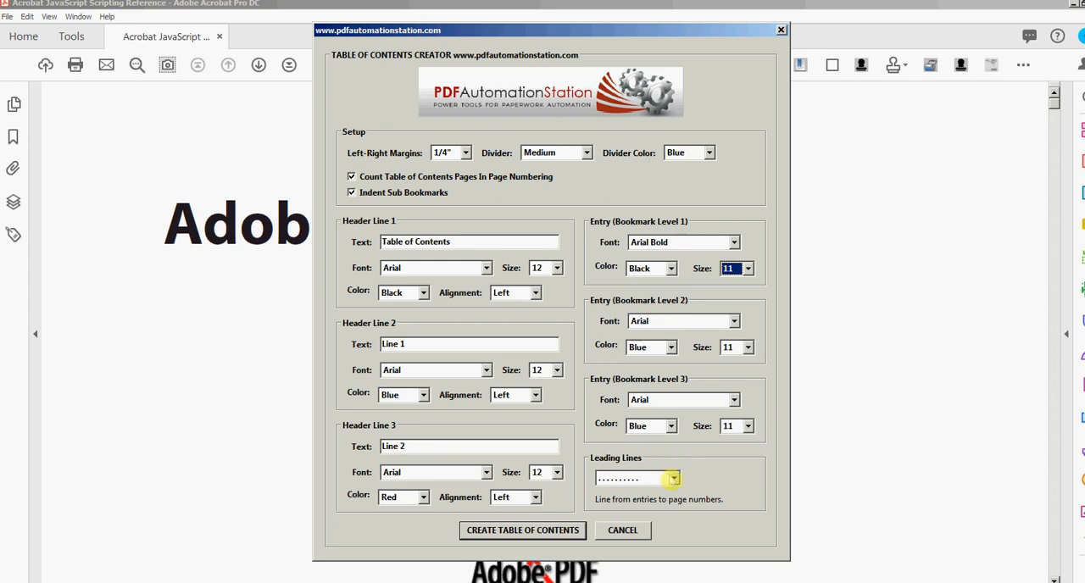
pyautogui.click(673, 478)
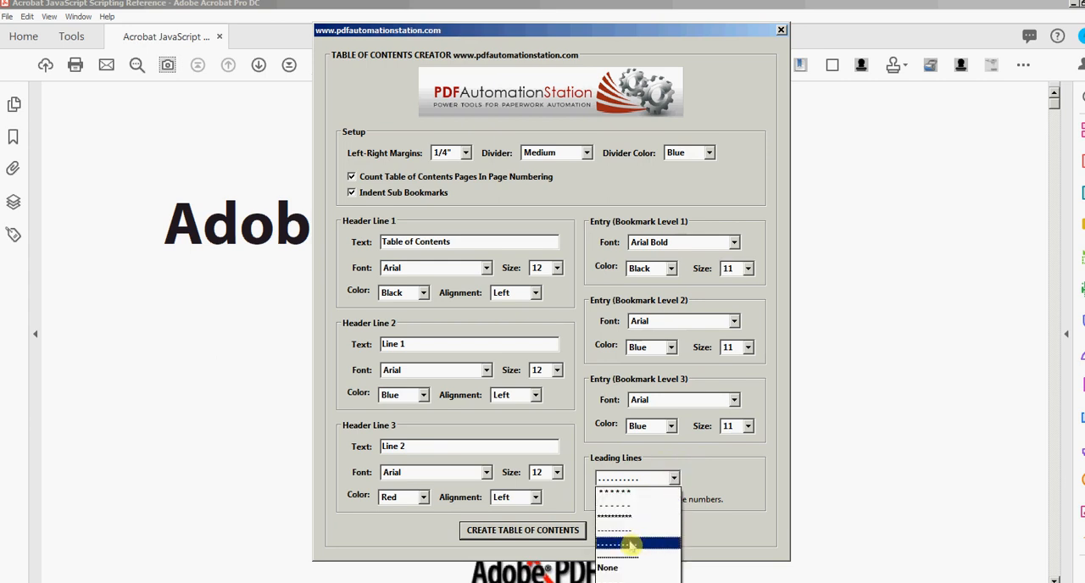
pyautogui.click(617, 554)
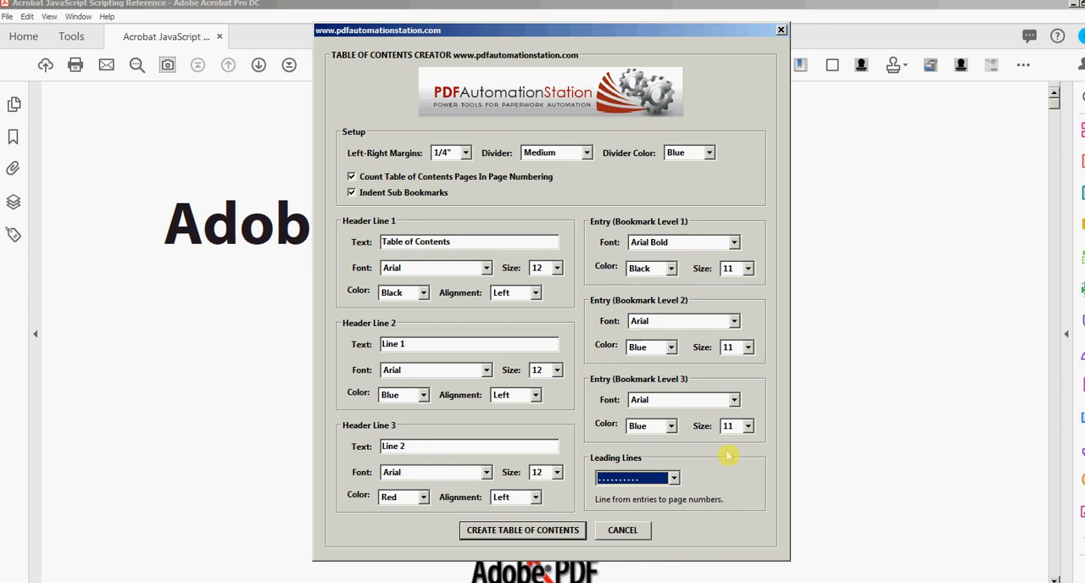
pyautogui.moveTo(725, 460)
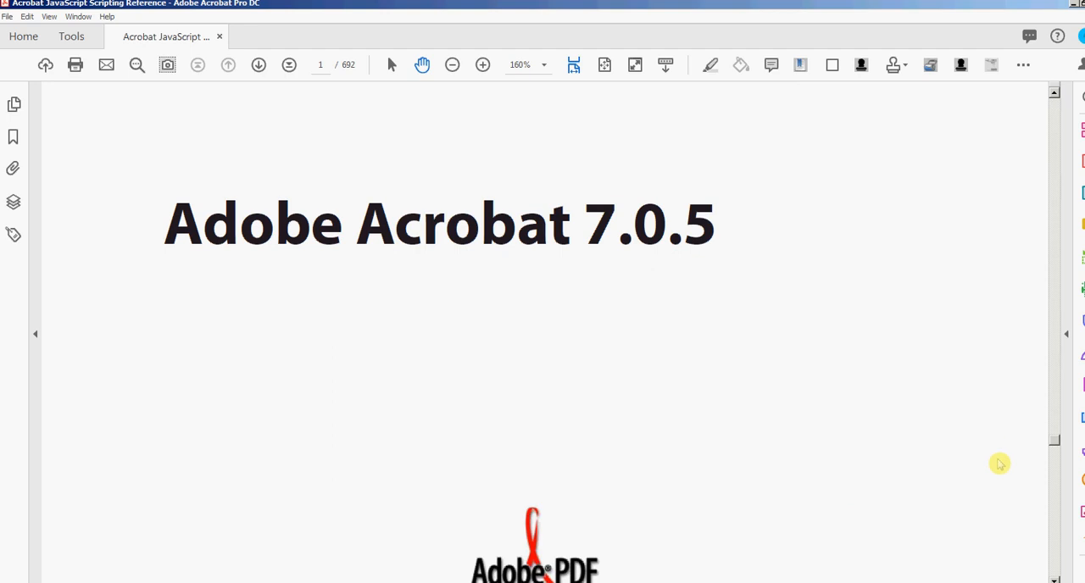
pyautogui.moveTo(977, 527)
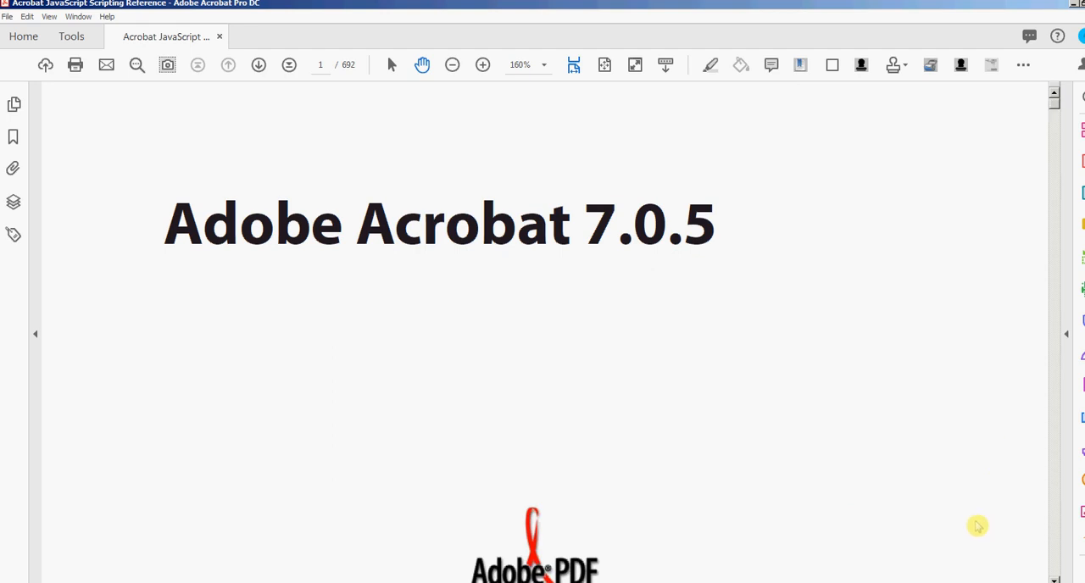
pyautogui.moveTo(892, 495)
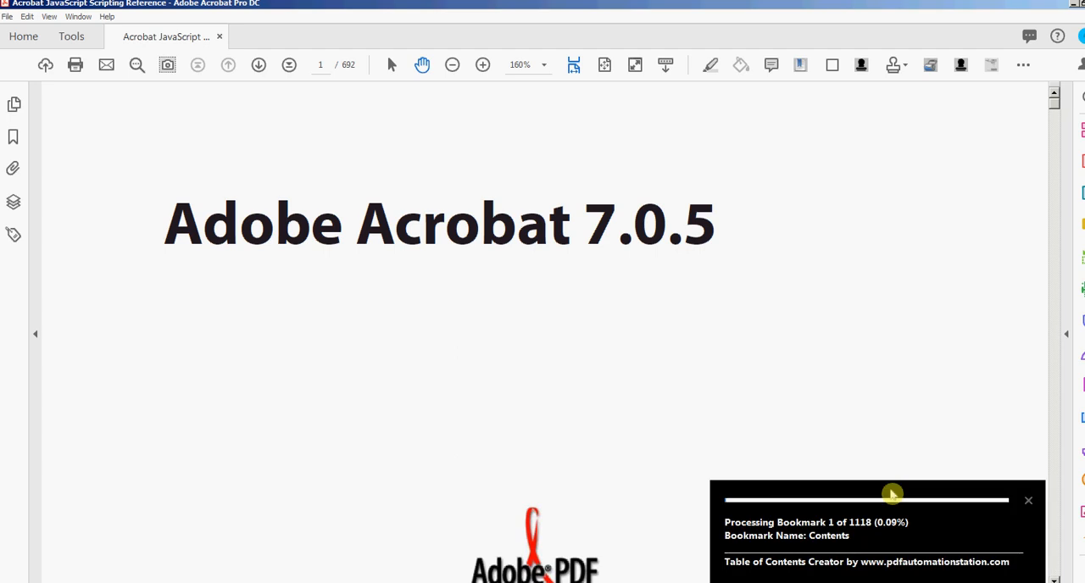
pyautogui.moveTo(845, 436)
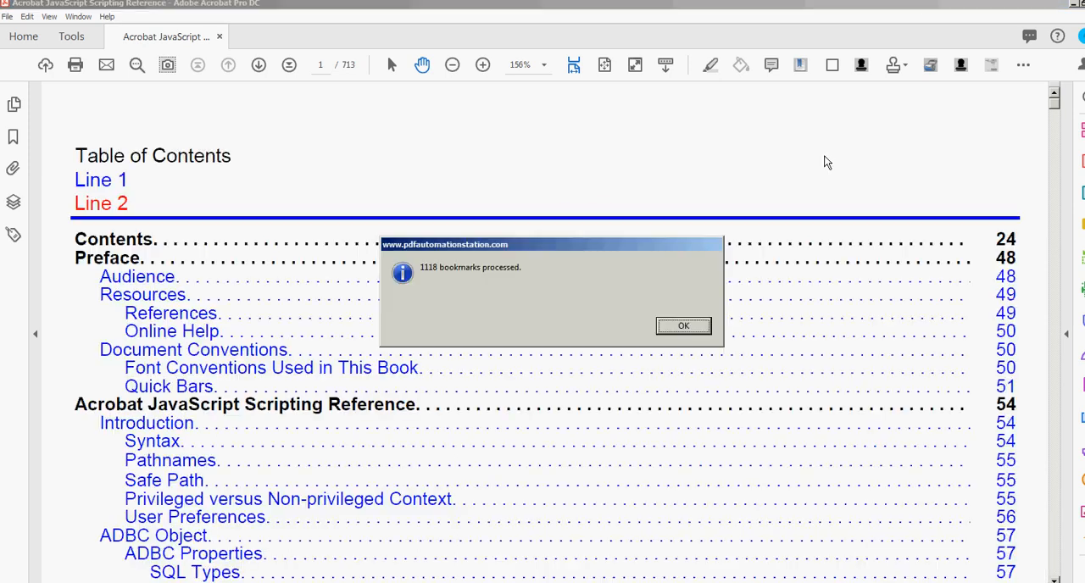
pyautogui.moveTo(812, 181)
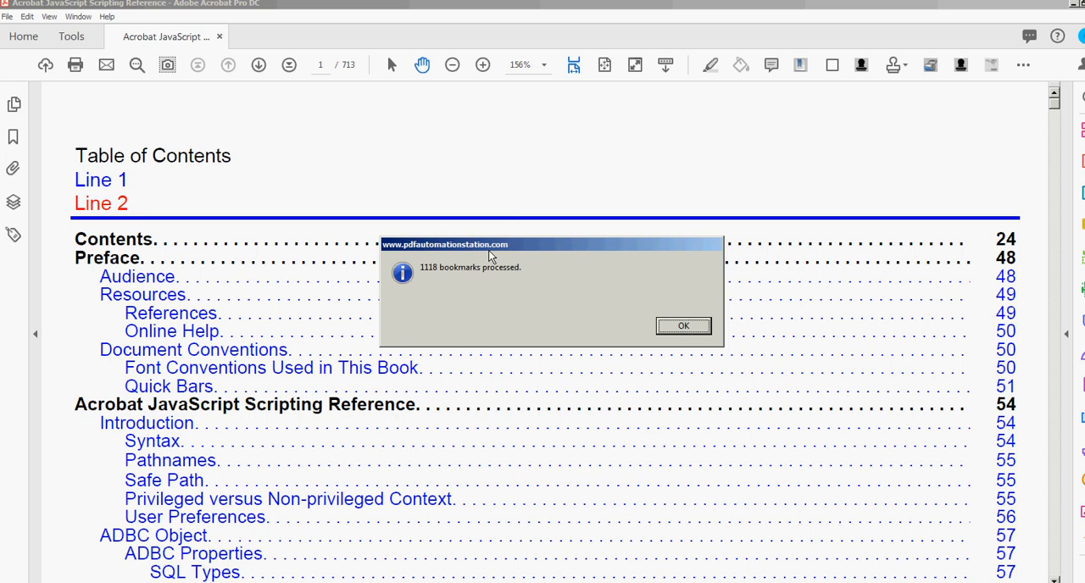
pyautogui.moveTo(421, 278)
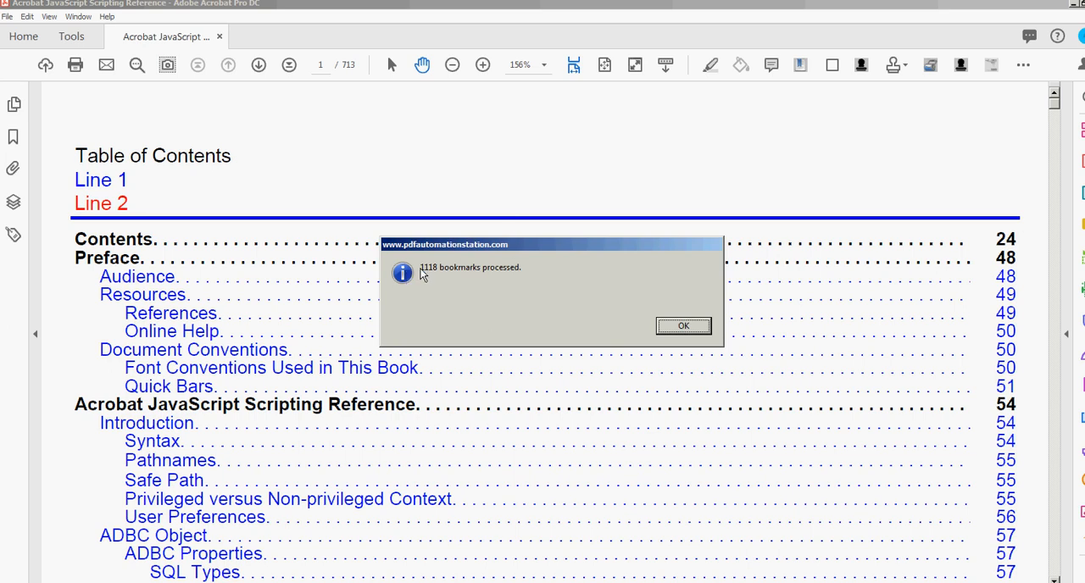
pyautogui.moveTo(484, 278)
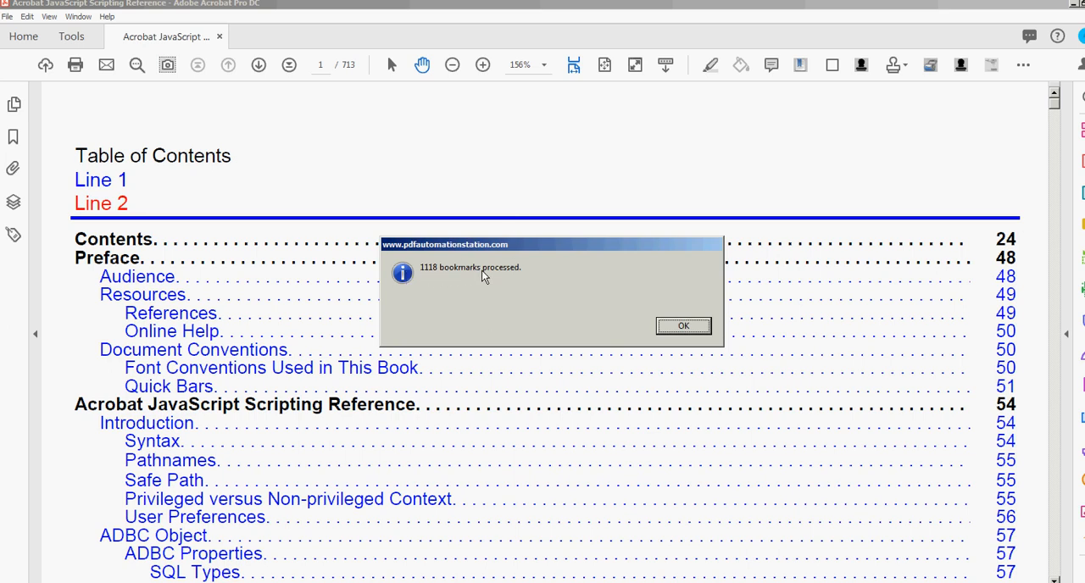
# Dismiss the '1118 bookmarks processed' alert to reveal the generated table of contents
pyautogui.click(683, 326)
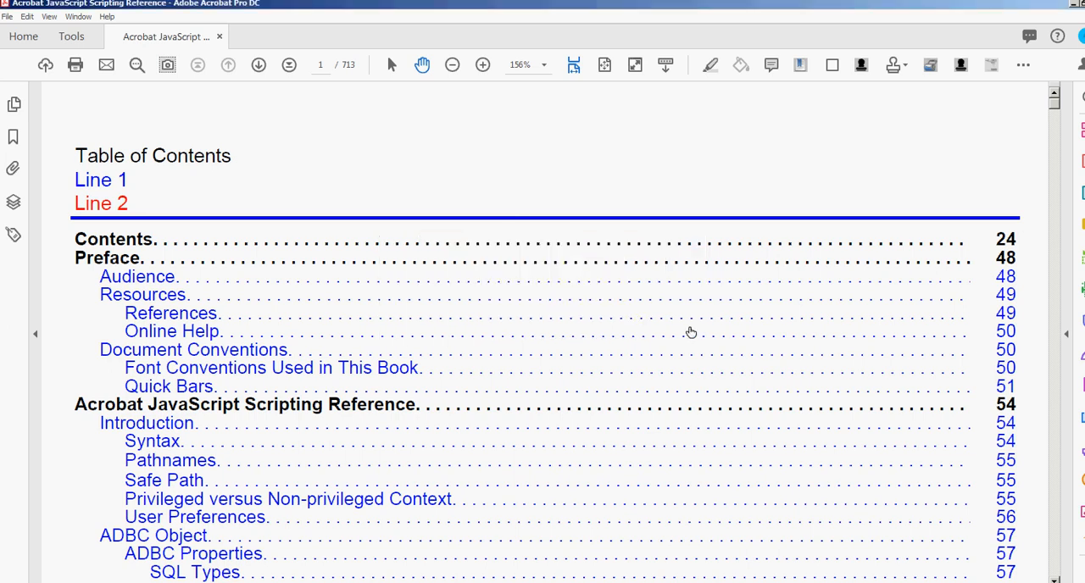
pyautogui.moveTo(374, 99)
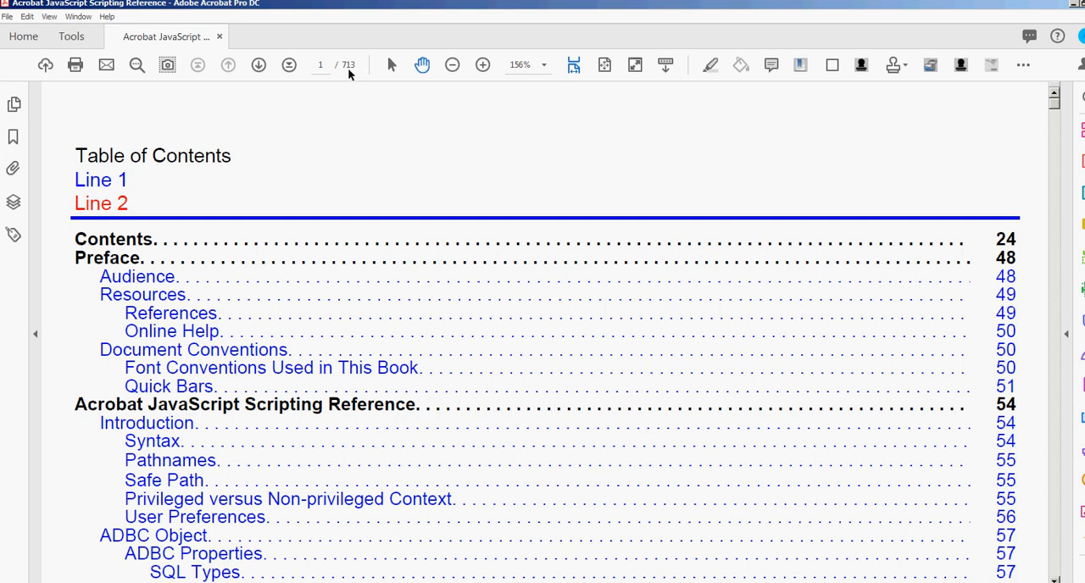
pyautogui.moveTo(263, 86)
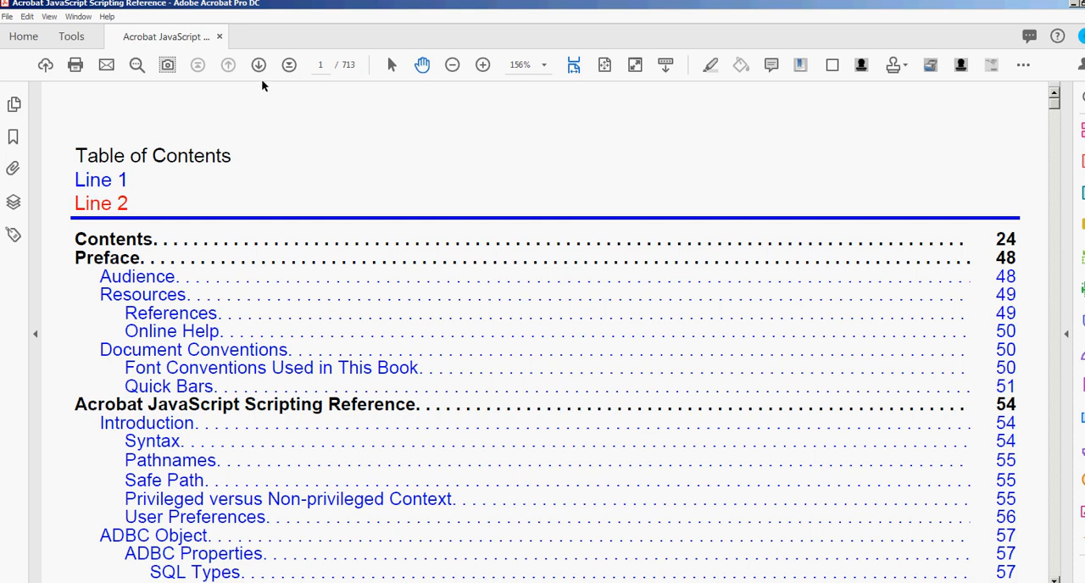
pyautogui.click(258, 64)
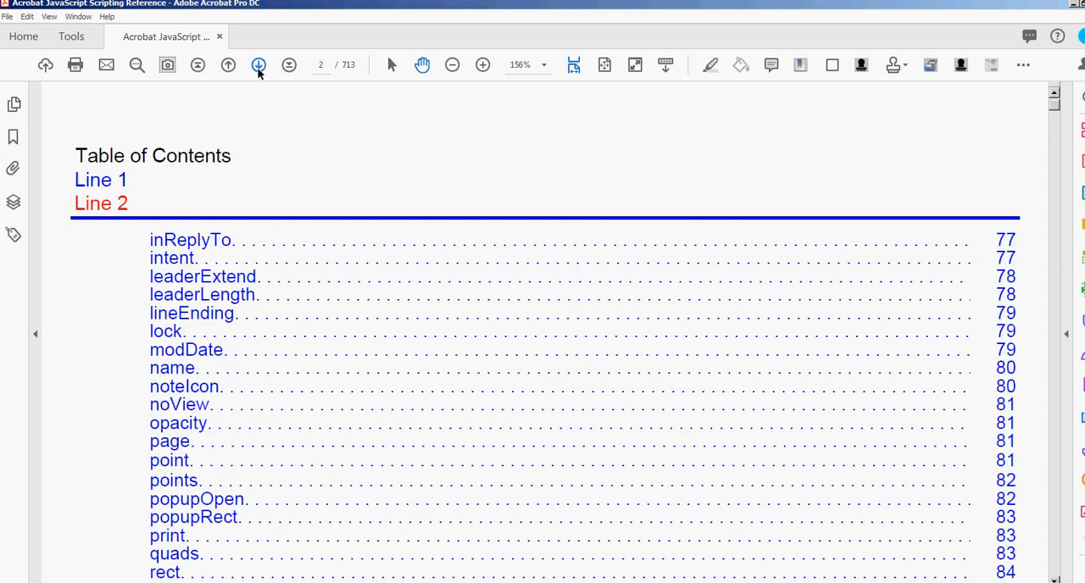
pyautogui.click(259, 65)
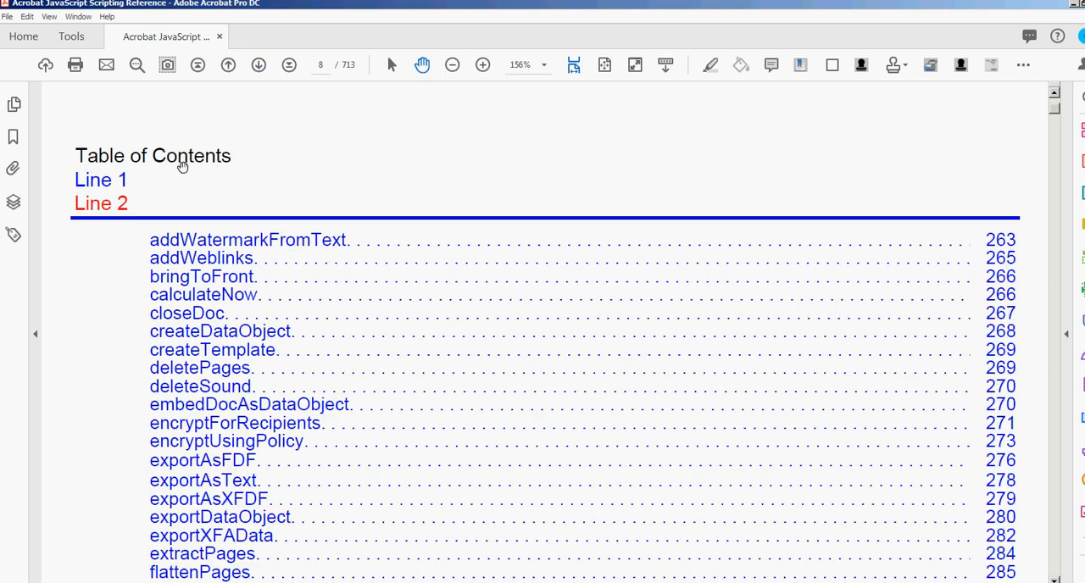
pyautogui.moveTo(138, 167)
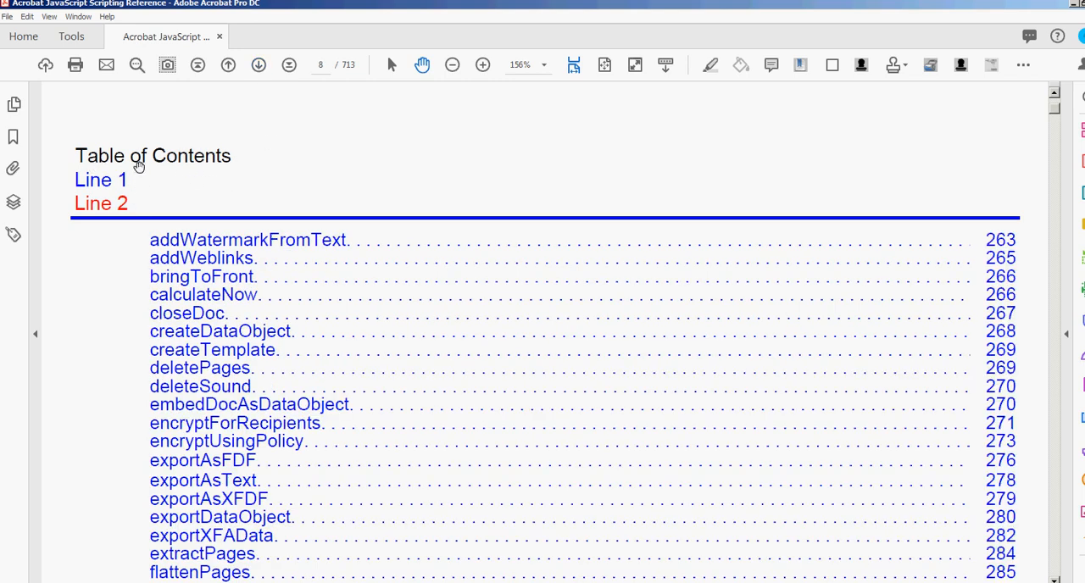
pyautogui.moveTo(523, 230)
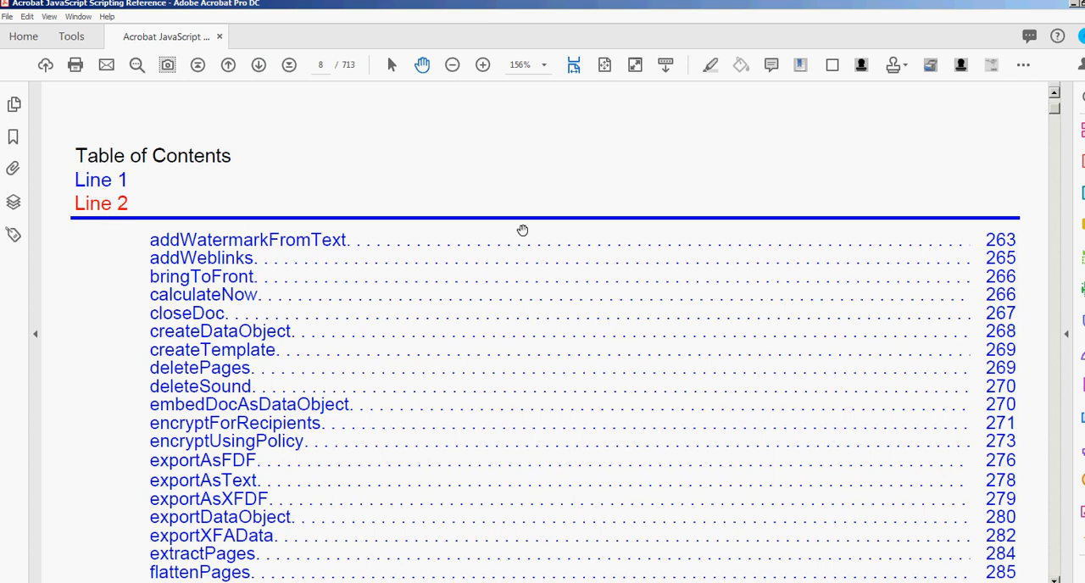
pyautogui.moveTo(185, 243)
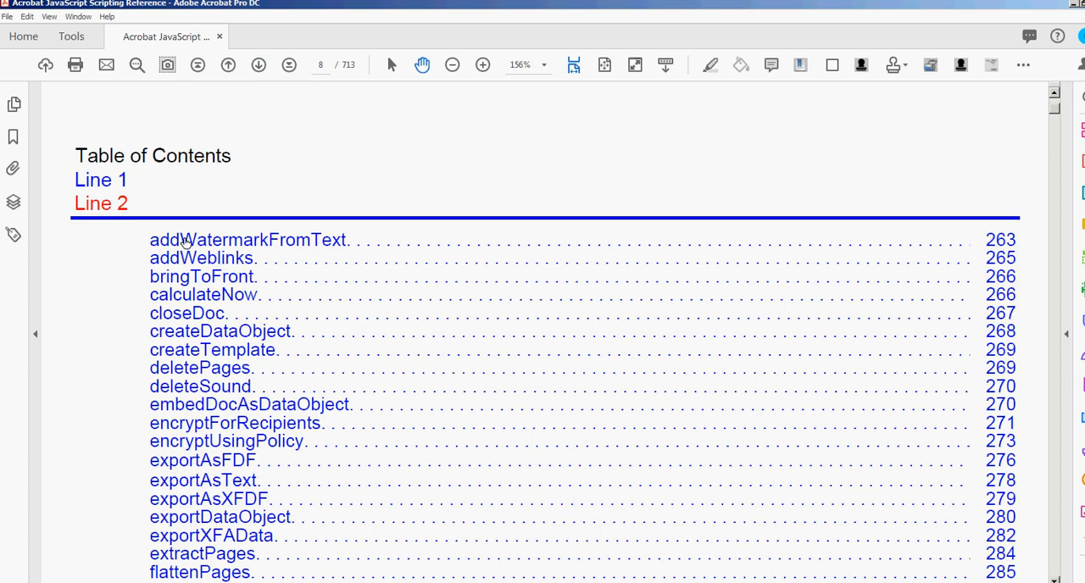
pyautogui.moveTo(486, 356)
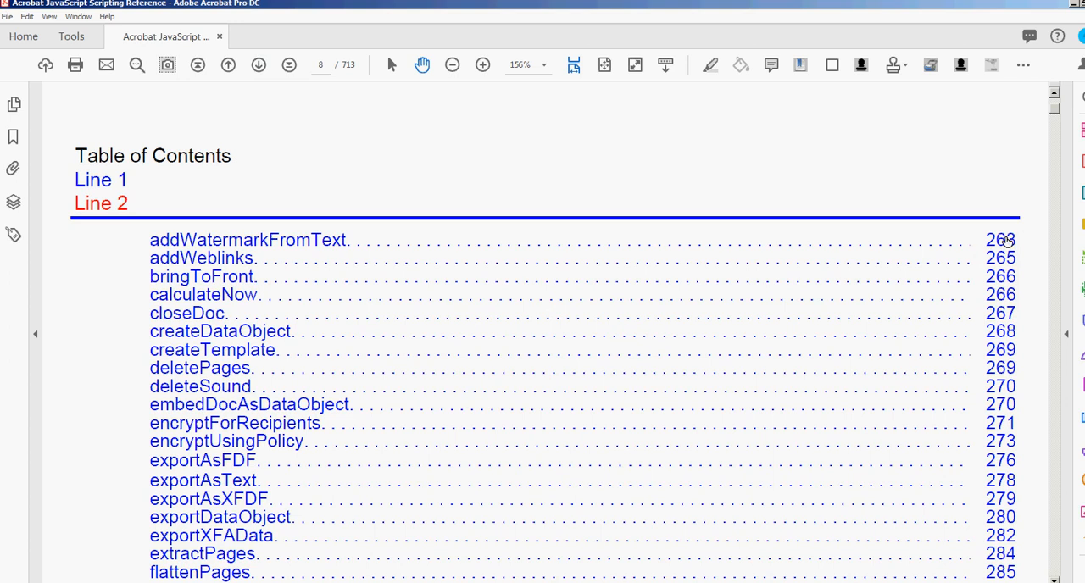
pyautogui.moveTo(495, 329)
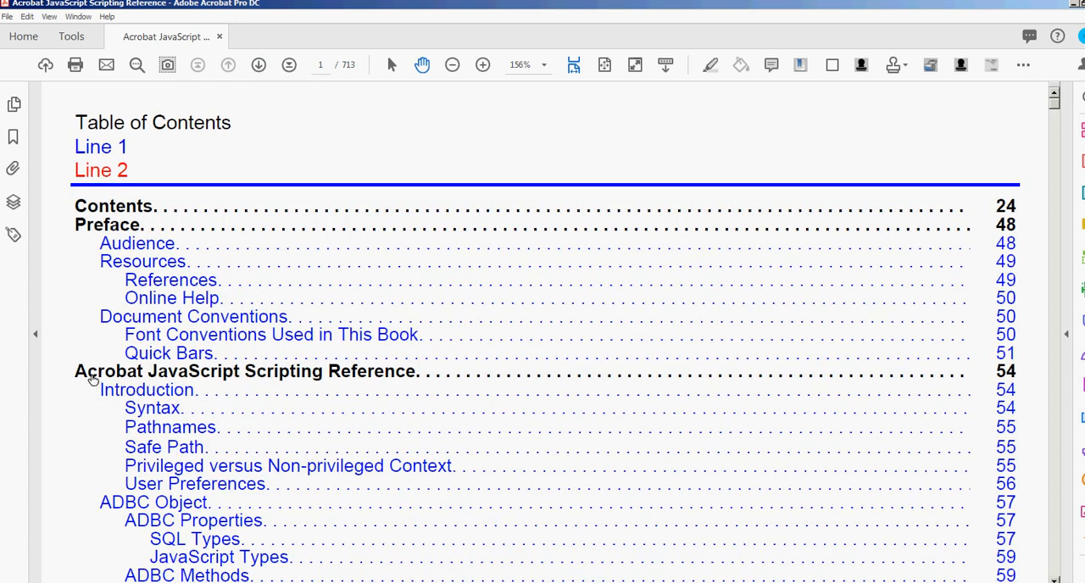
# Test the 'AlternatePresentation Methods' TOC link, then return to contents page 12 (numItems to userName)
pyautogui.scroll(-3)
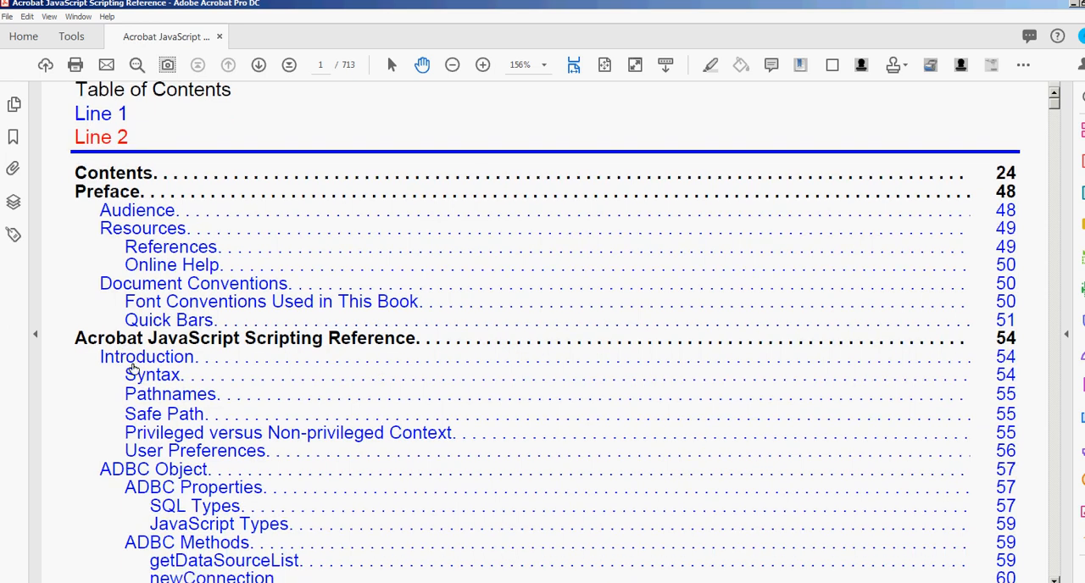
pyautogui.moveTo(140, 343)
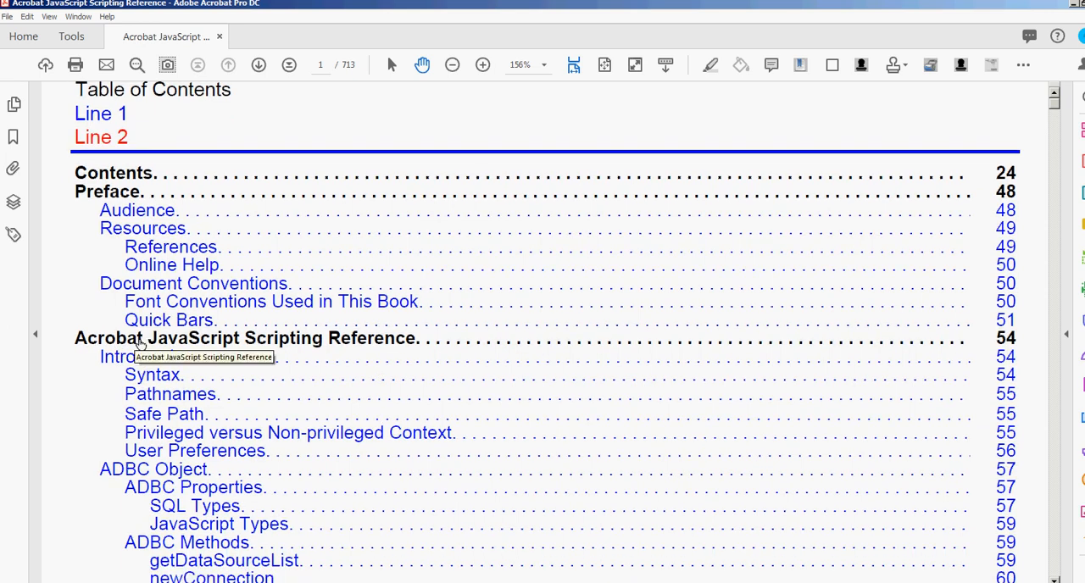
pyautogui.moveTo(141, 451)
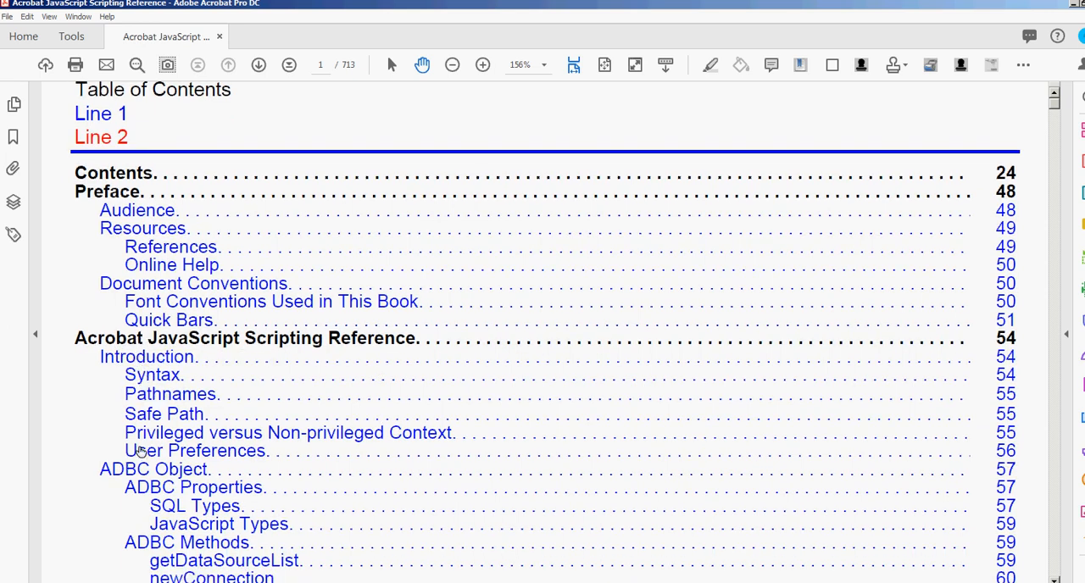
pyautogui.moveTo(127, 370)
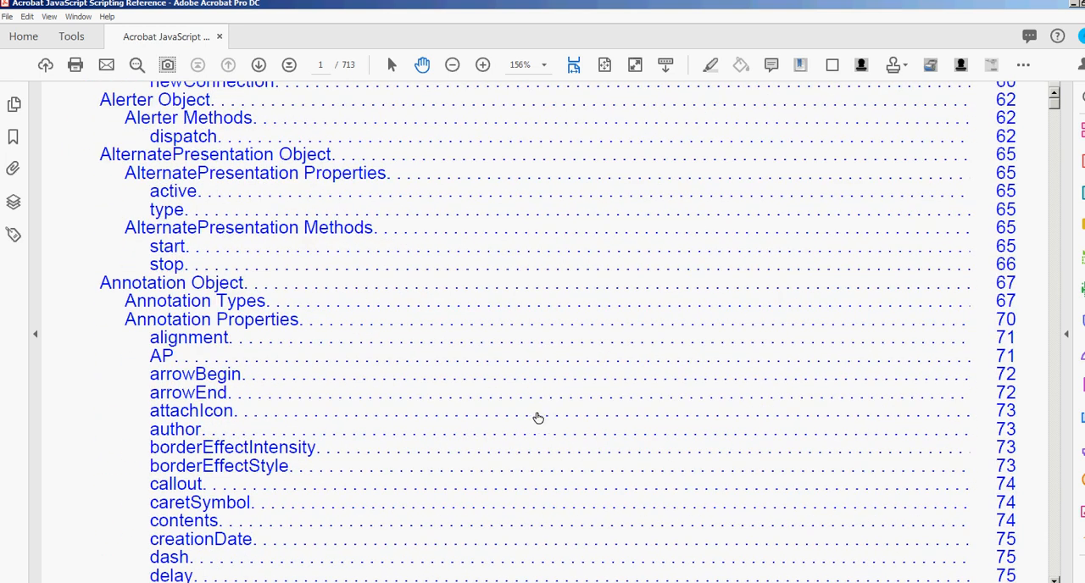
pyautogui.moveTo(178, 236)
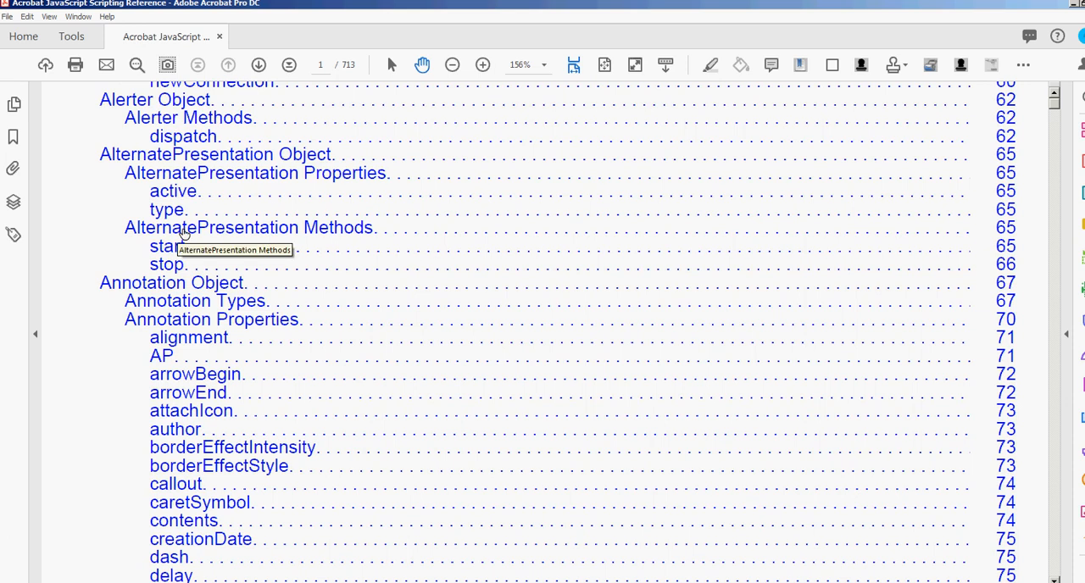
pyautogui.click(165, 246)
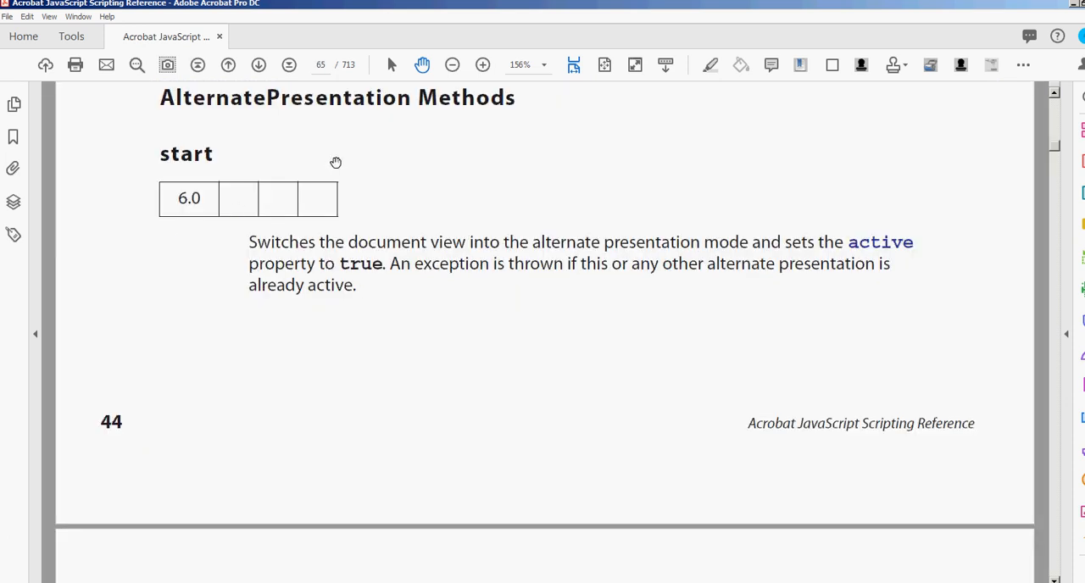
pyautogui.moveTo(176, 151)
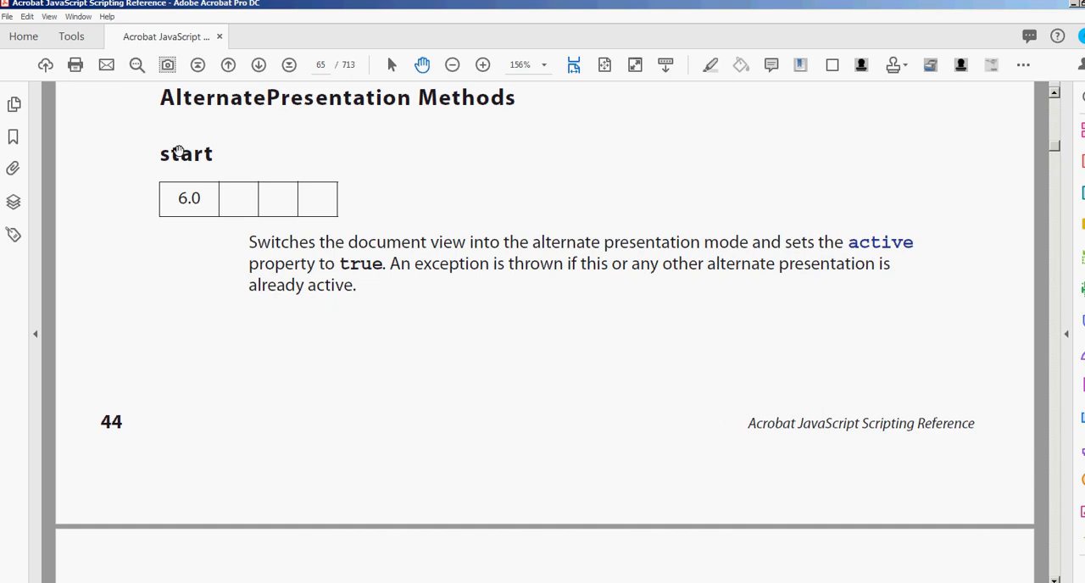
pyautogui.moveTo(271, 70)
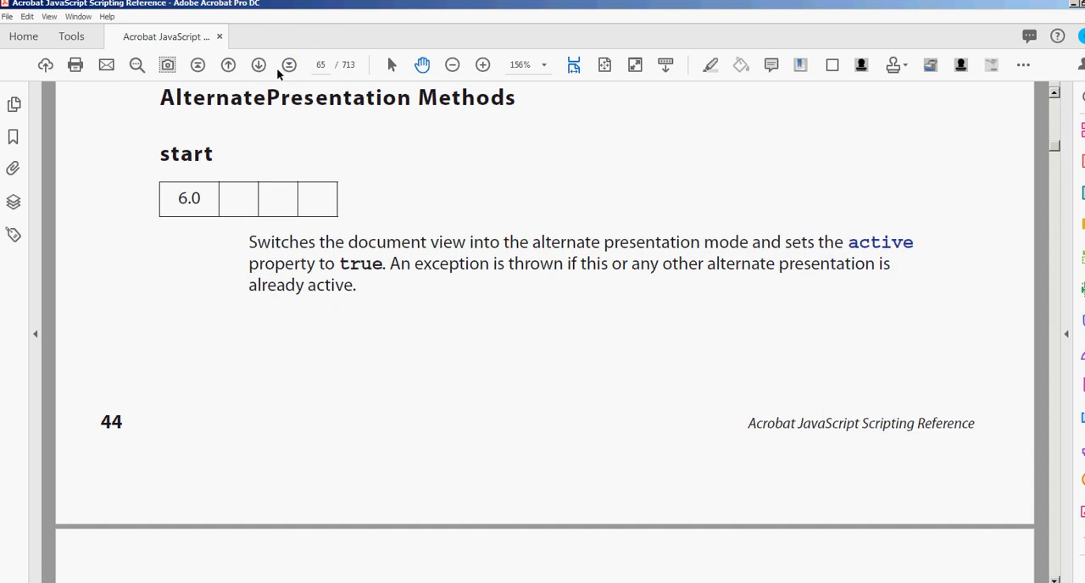
pyautogui.click(228, 64)
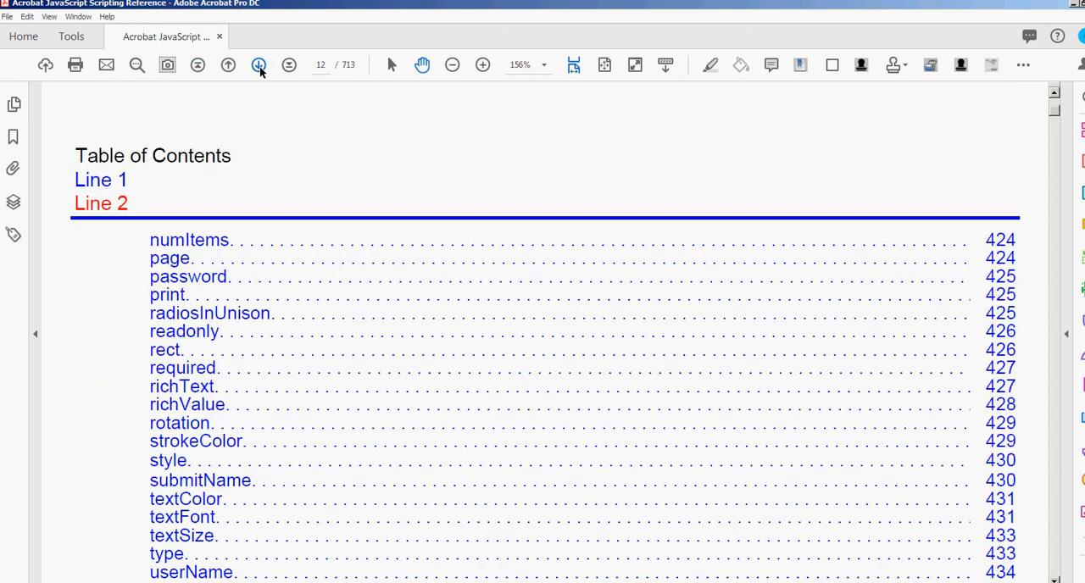
# Follow the Field Methods link to page 435, then return to TOC page 1
pyautogui.scroll(-3)
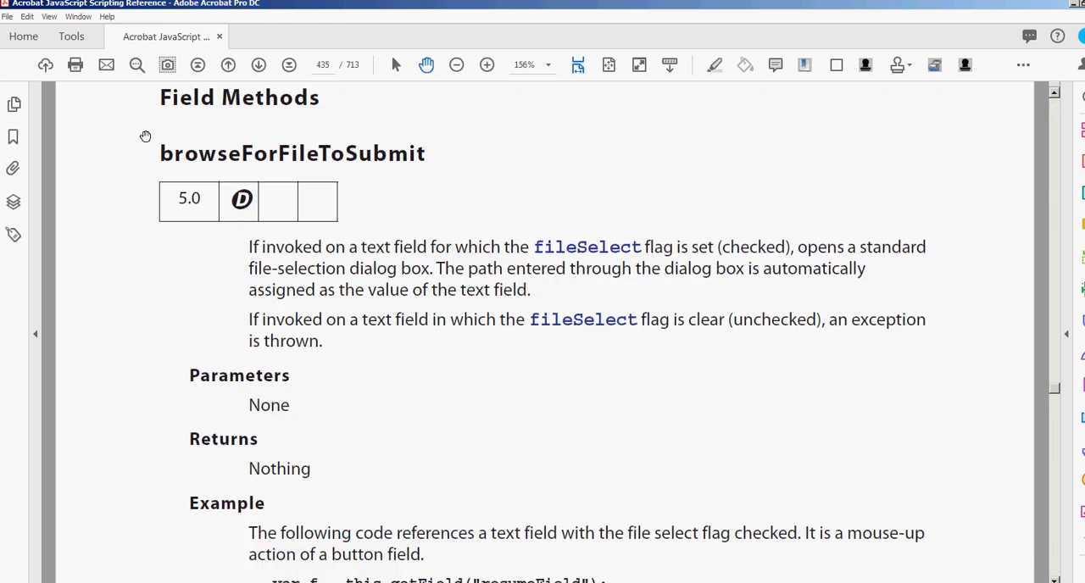
pyautogui.moveTo(234, 108)
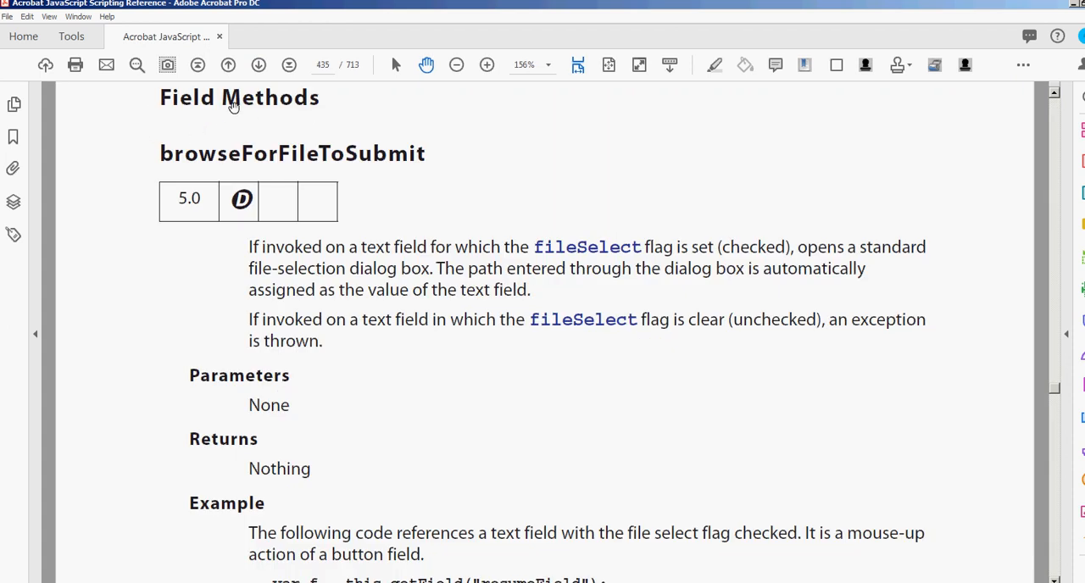
pyautogui.click(197, 64)
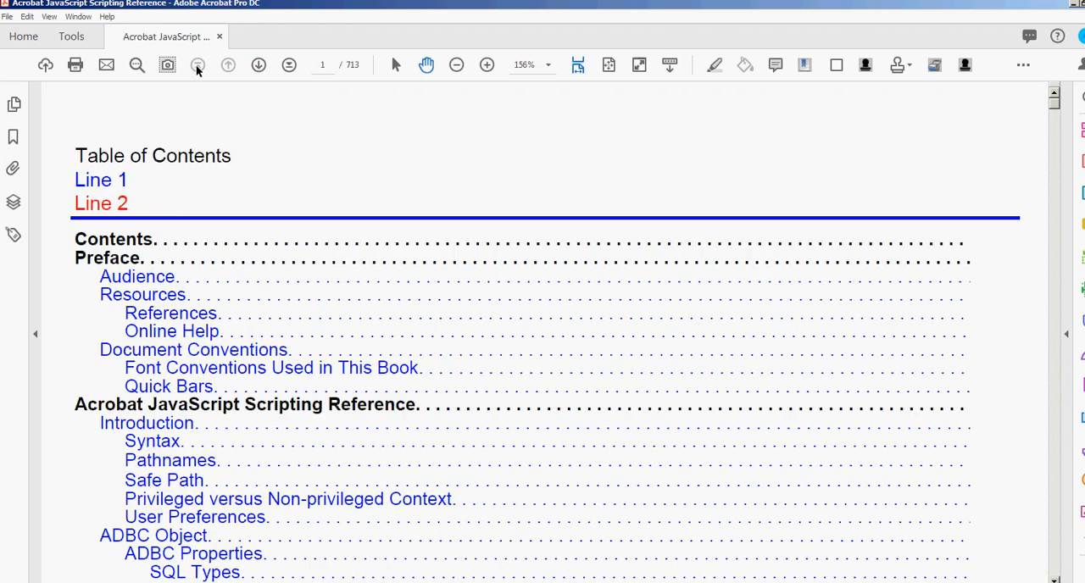